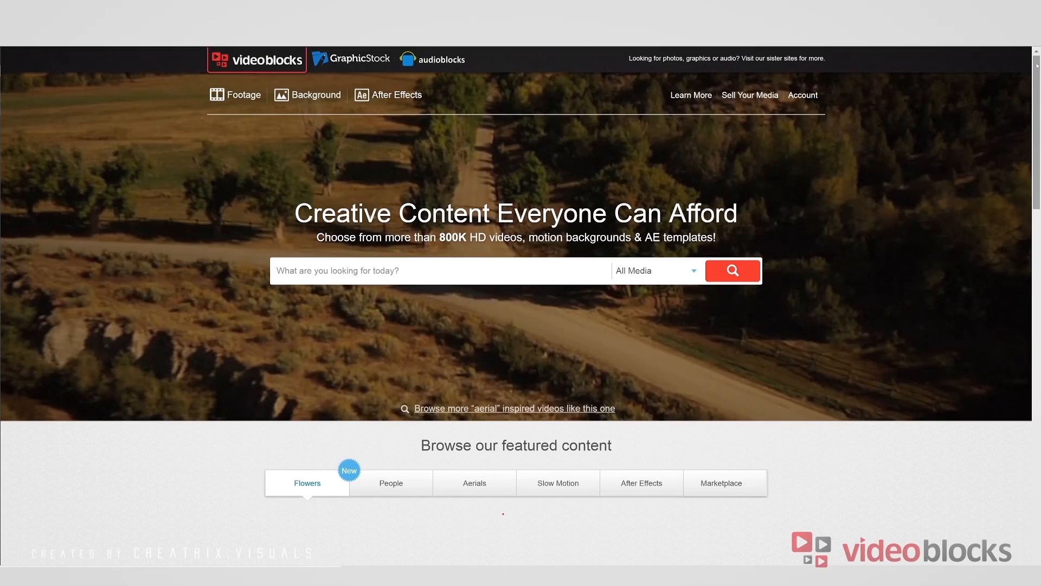
- Confirm 32 bpc Rec.709 linearized settings and import the Force Footage clip into the project
scroll(down, 3)
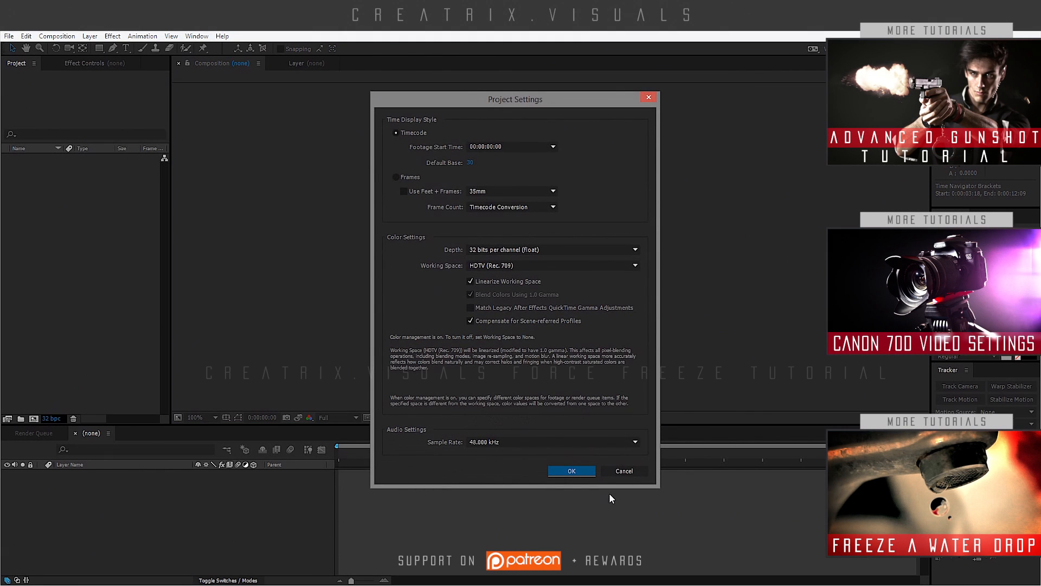
click(571, 471)
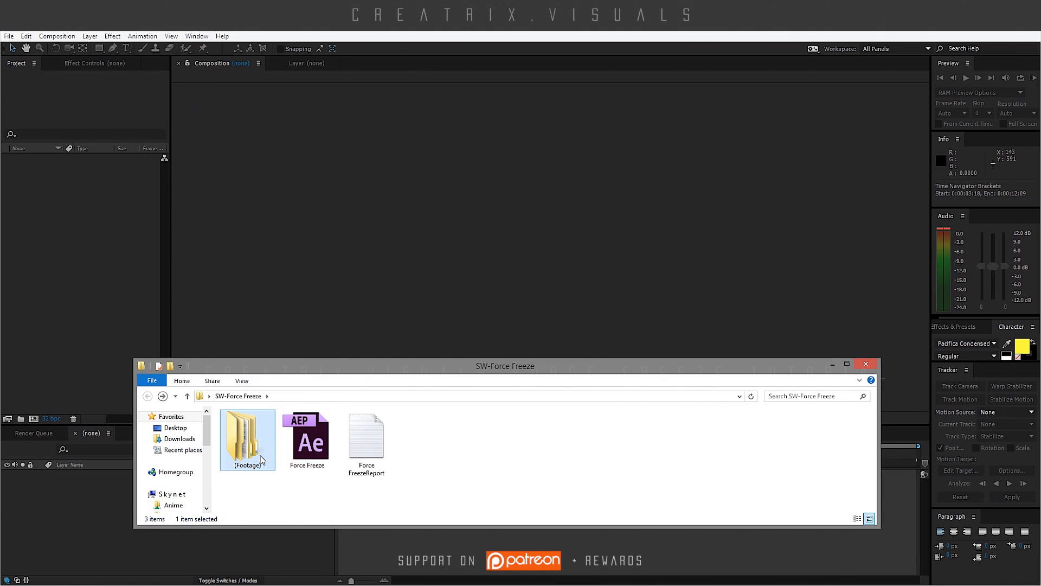
double_click(247, 437)
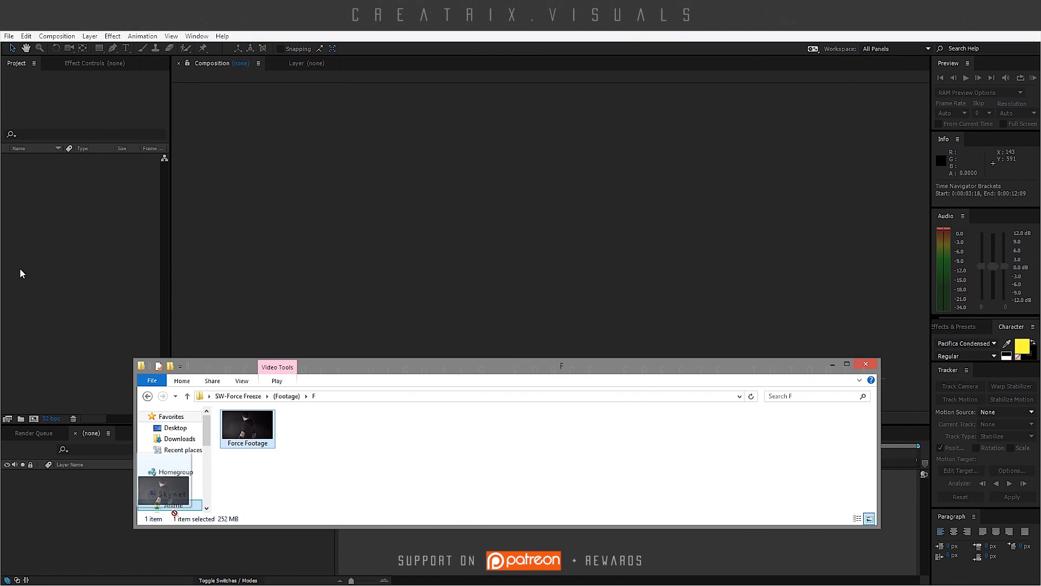
drag(247, 429, 71, 274)
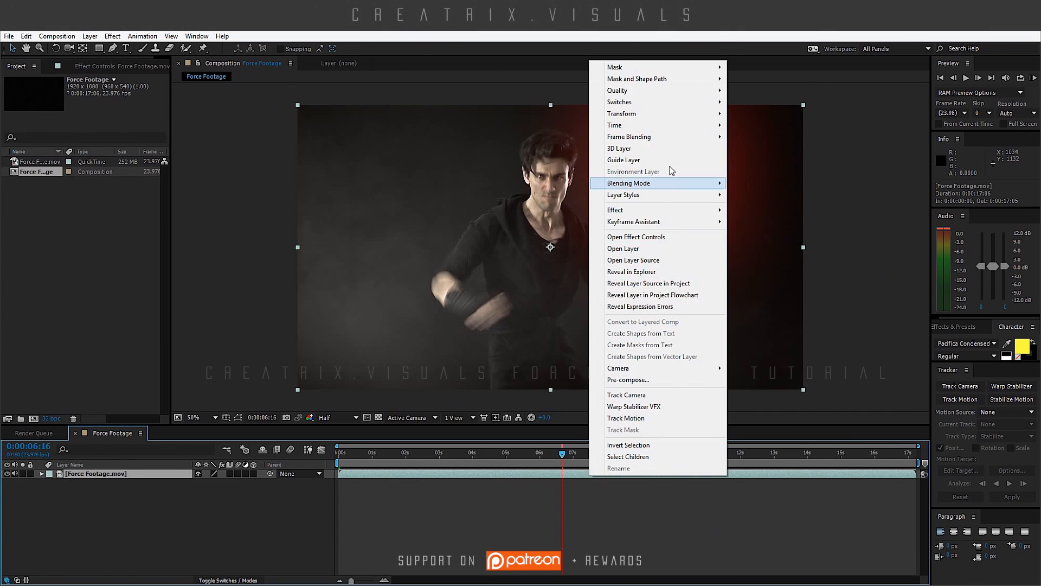
mouse_move(621, 113)
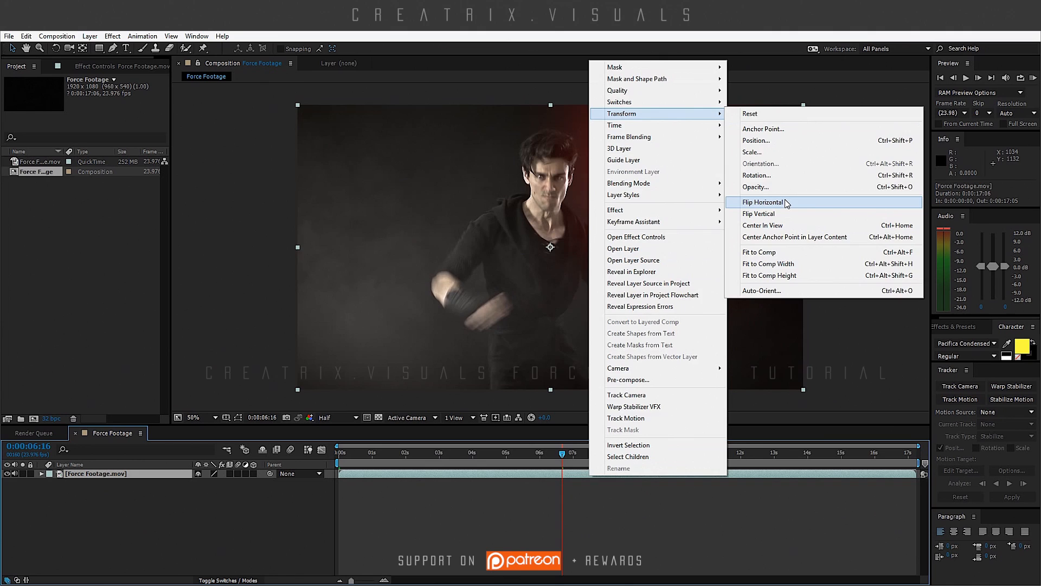
- Flip the Force Footage layer horizontally and scrub to the palm-out frame near 7 seconds
click(767, 202)
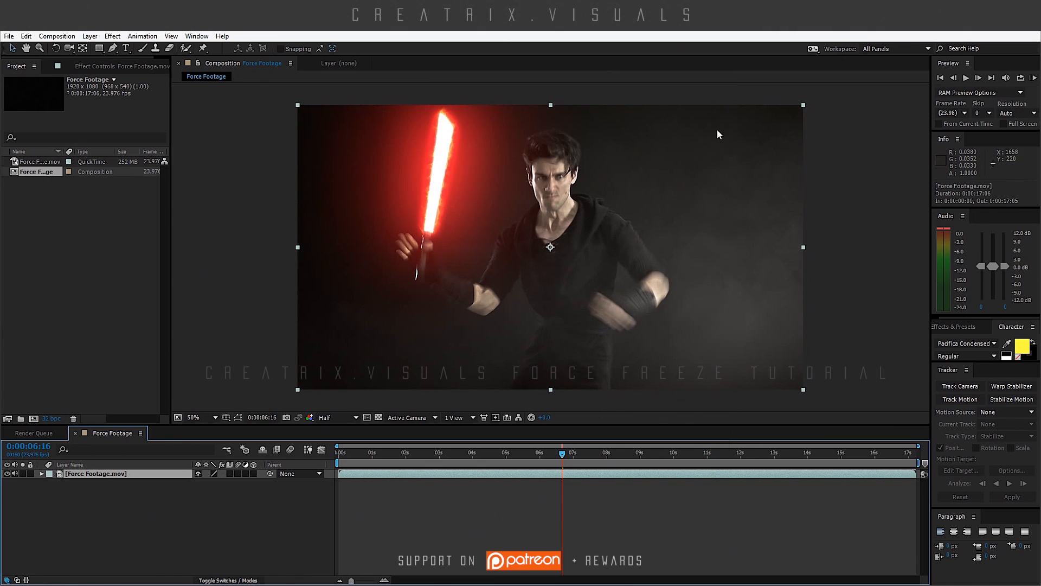
mouse_move(496, 209)
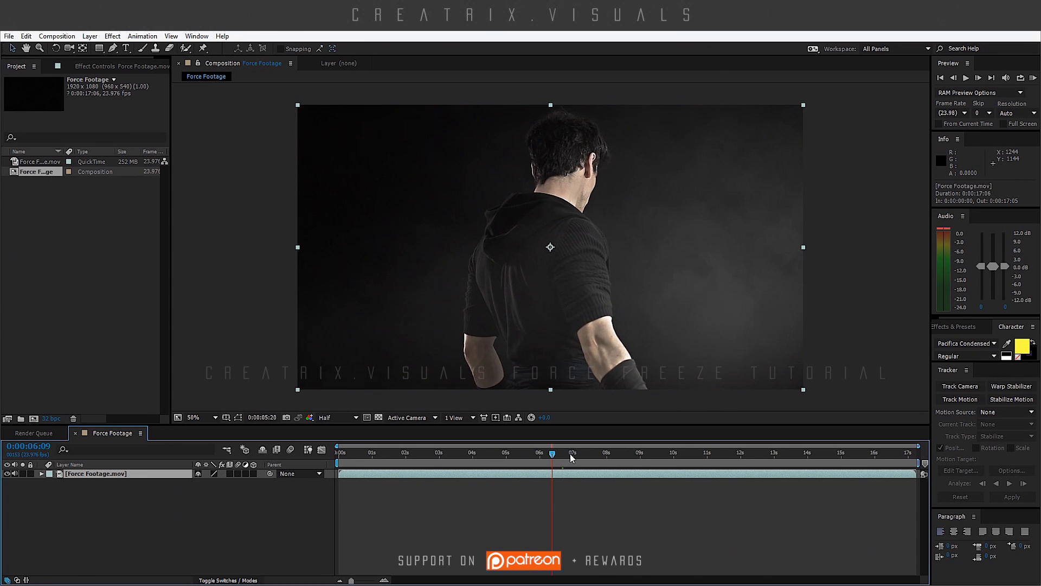
drag(552, 453, 591, 453)
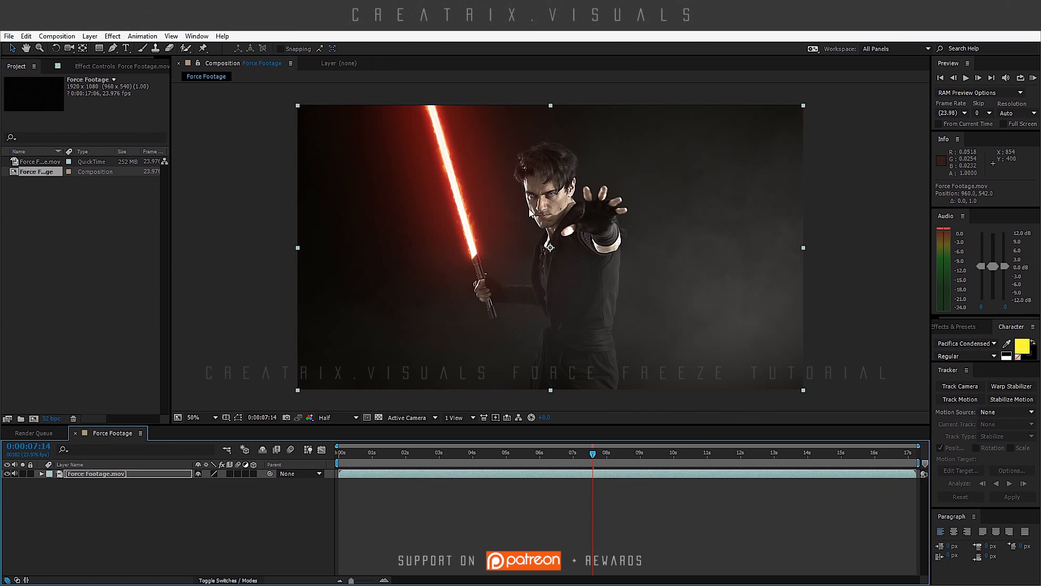
mouse_move(440, 123)
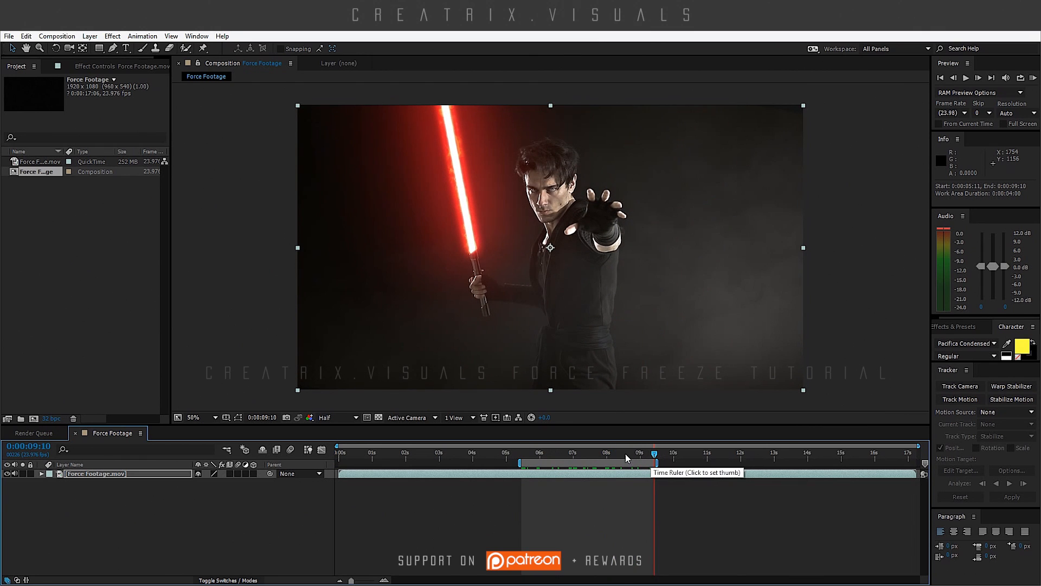
- Set the work area from about 5 to 9 seconds and scrub the action within it
click(588, 453)
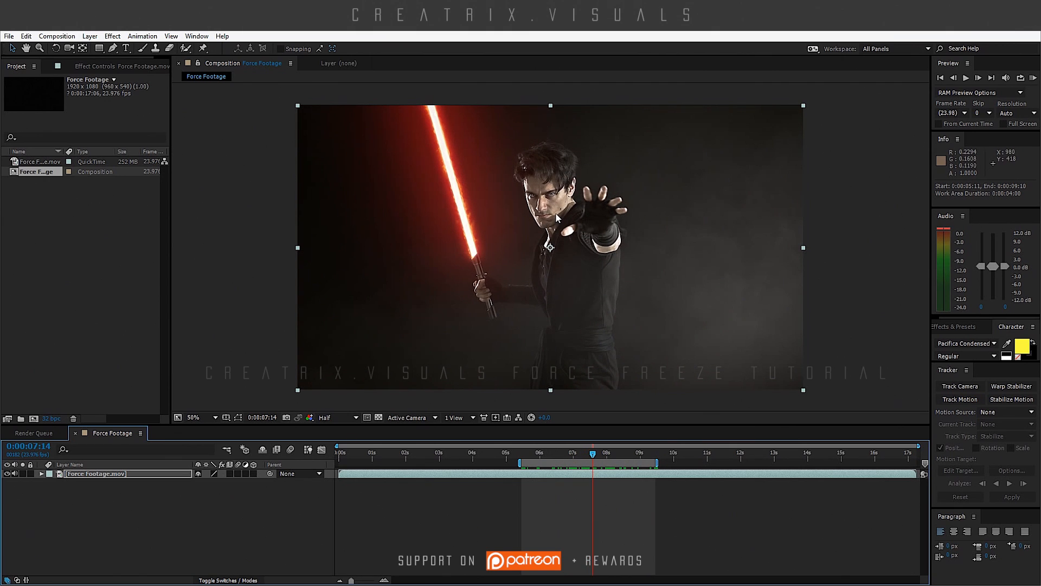
click(565, 458)
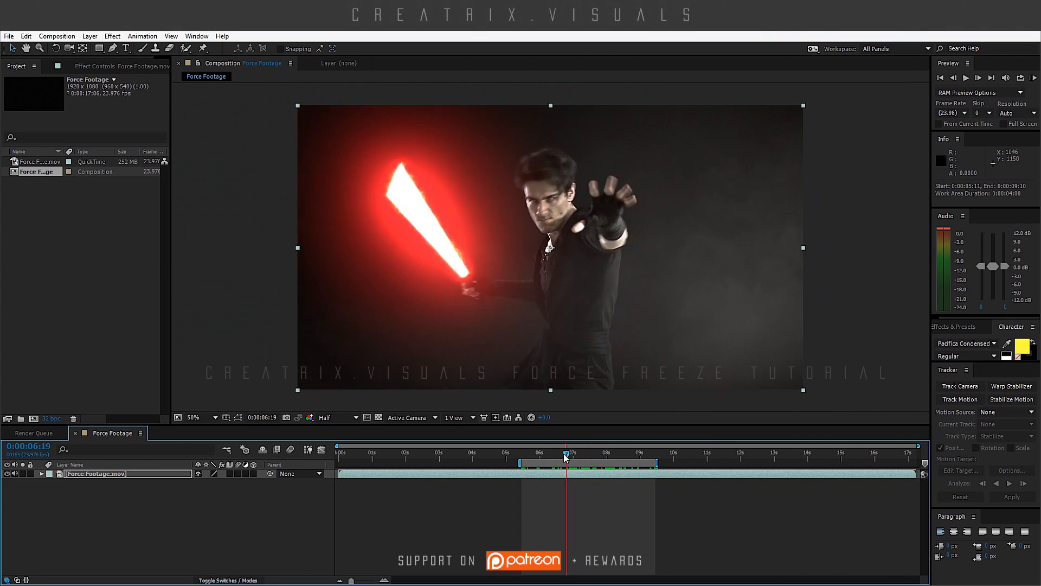
drag(566, 453, 579, 454)
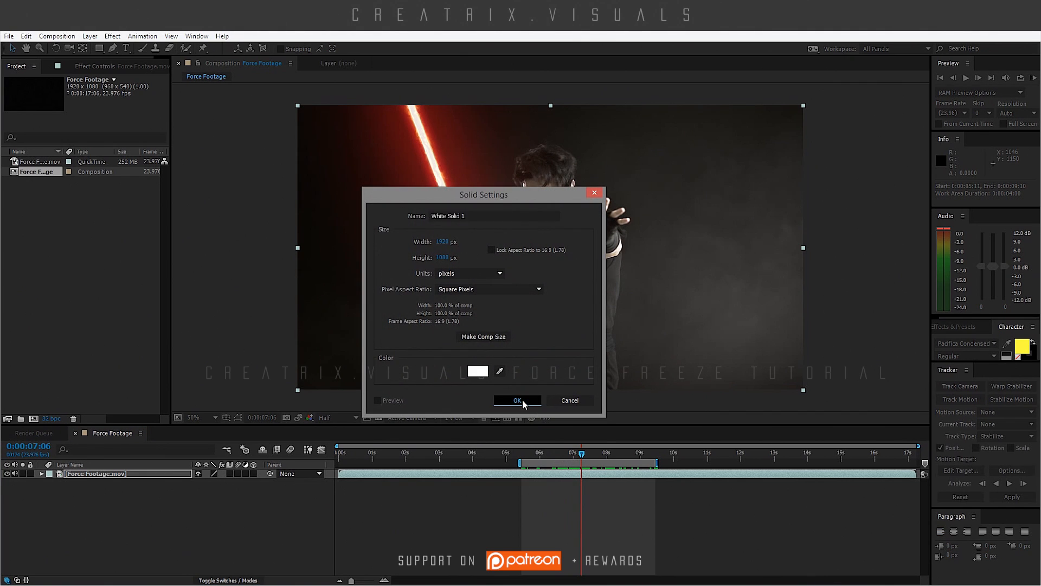
- Create a comp-size white solid and pen-mask it into a thin beam from the palm to the right
click(517, 400)
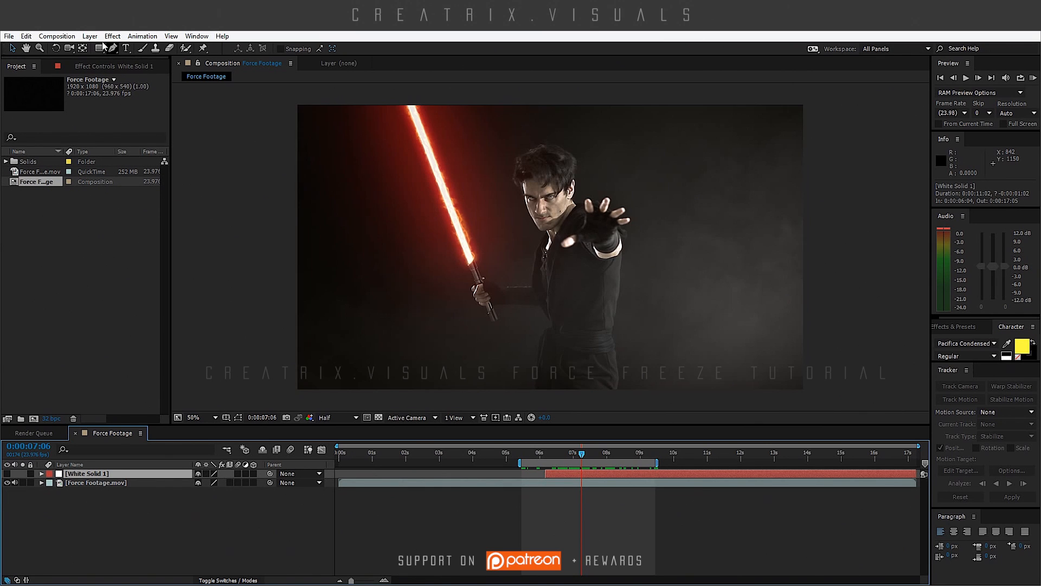
click(194, 417)
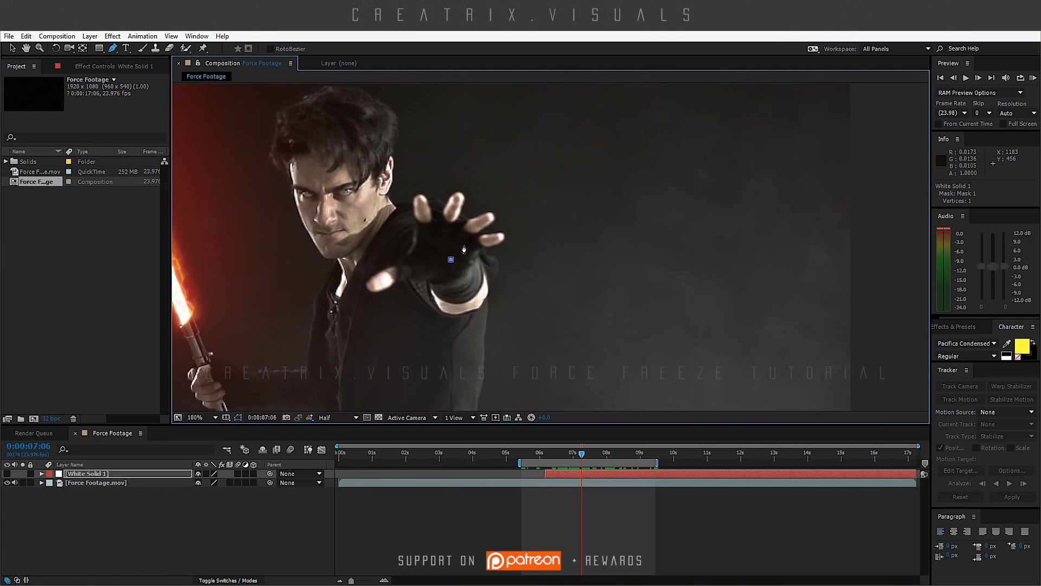
click(471, 248)
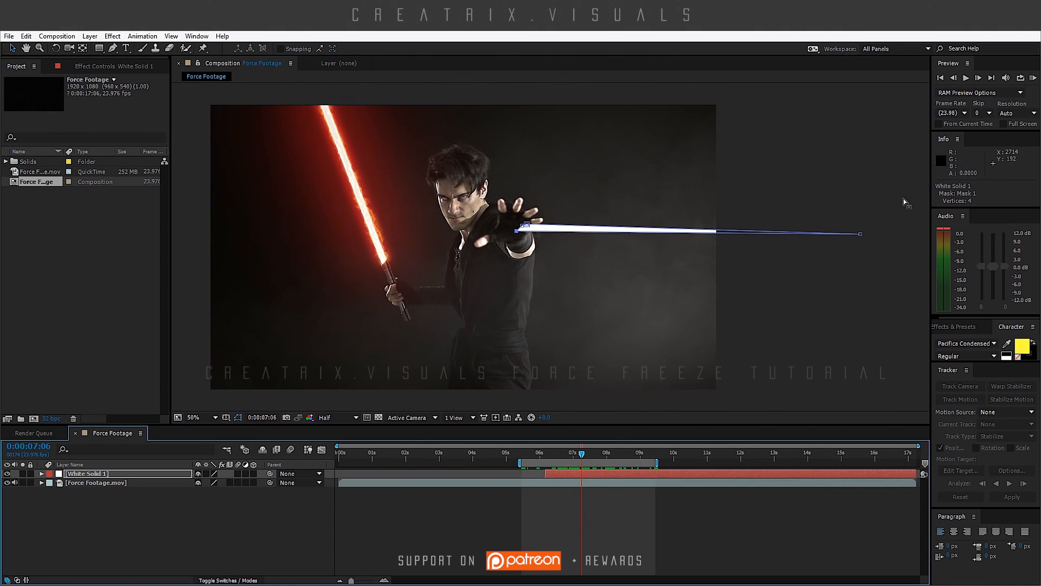
drag(860, 234, 876, 238)
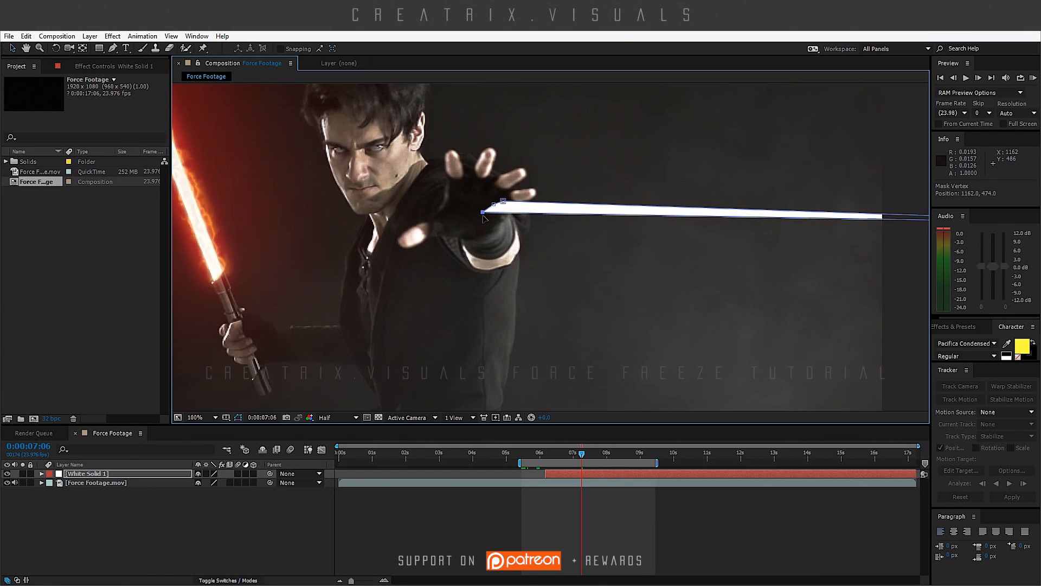
drag(483, 212, 508, 203)
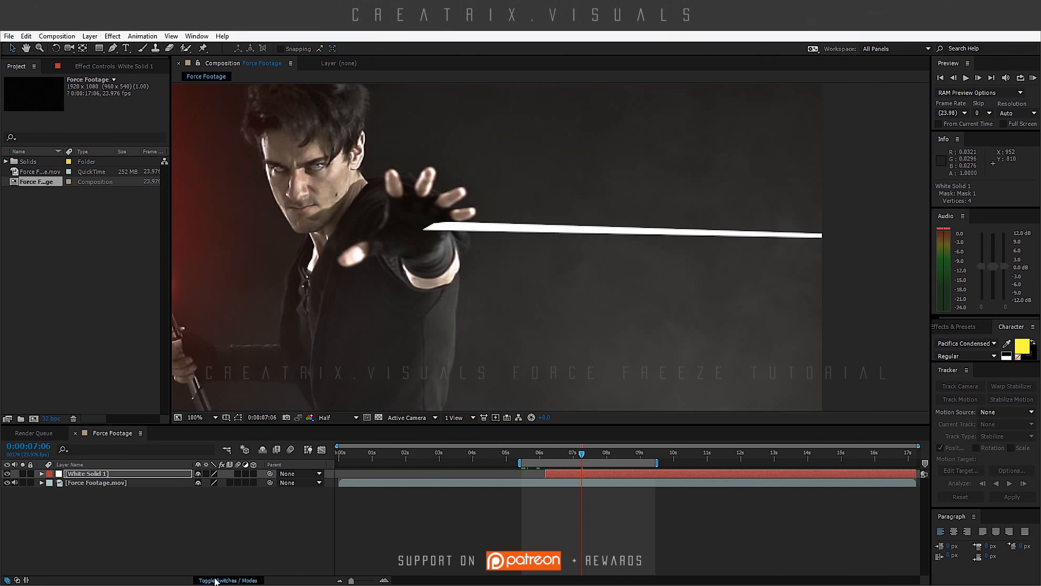
- Set White Solid 1 to Add blending and feather its Mask 1 by 5 px
click(207, 473)
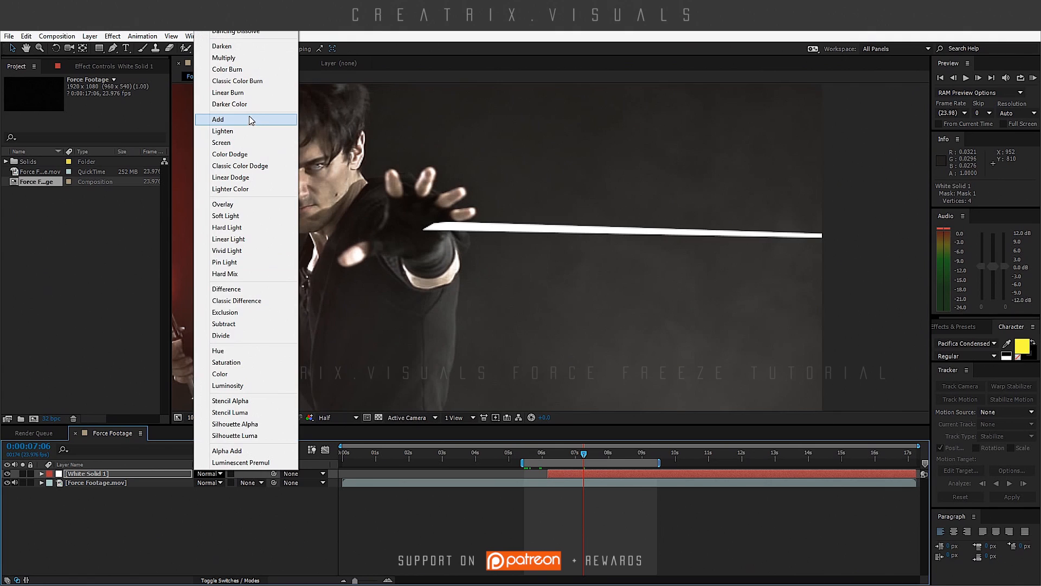
click(217, 120)
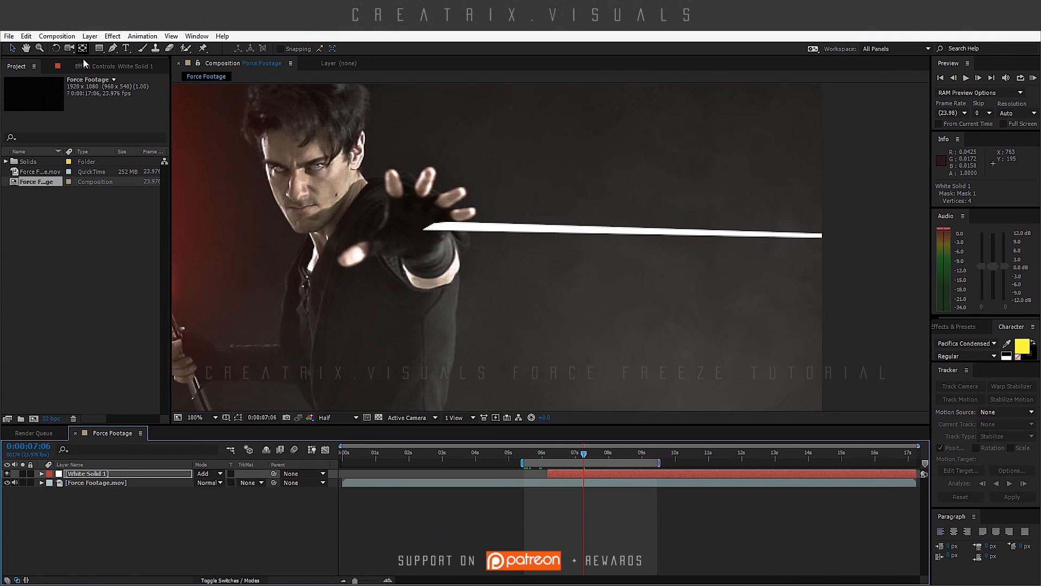
click(42, 473)
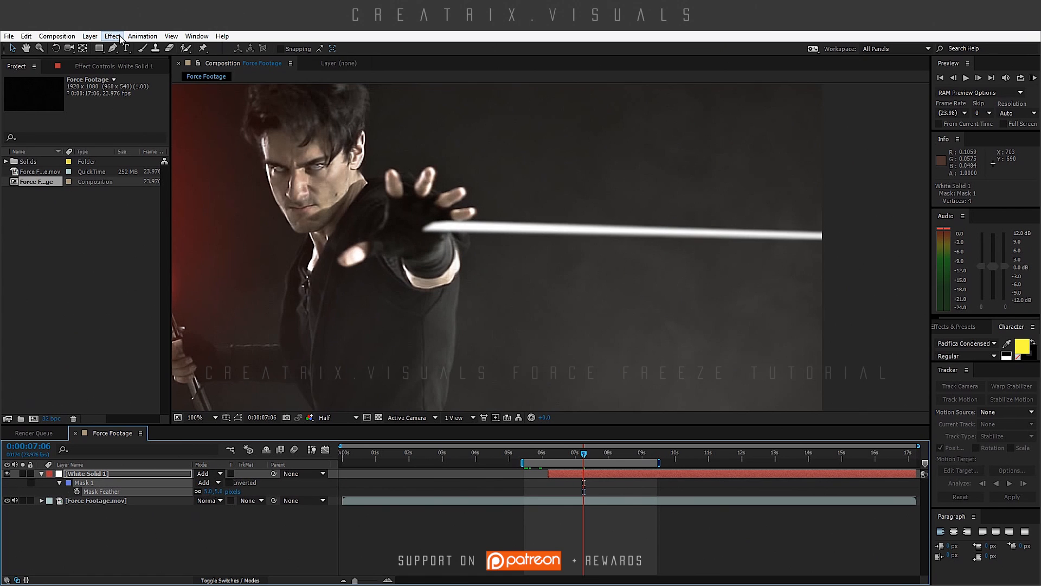
- Apply VC Color Vibrance to the beam for a yellow-green tint with Fill Empty BG enabled
click(112, 36)
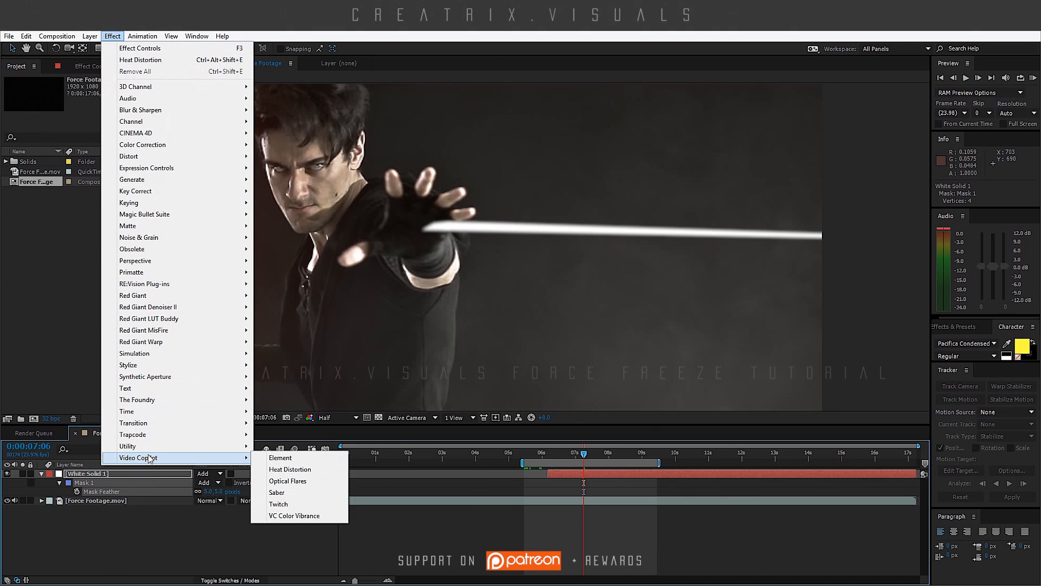
click(294, 515)
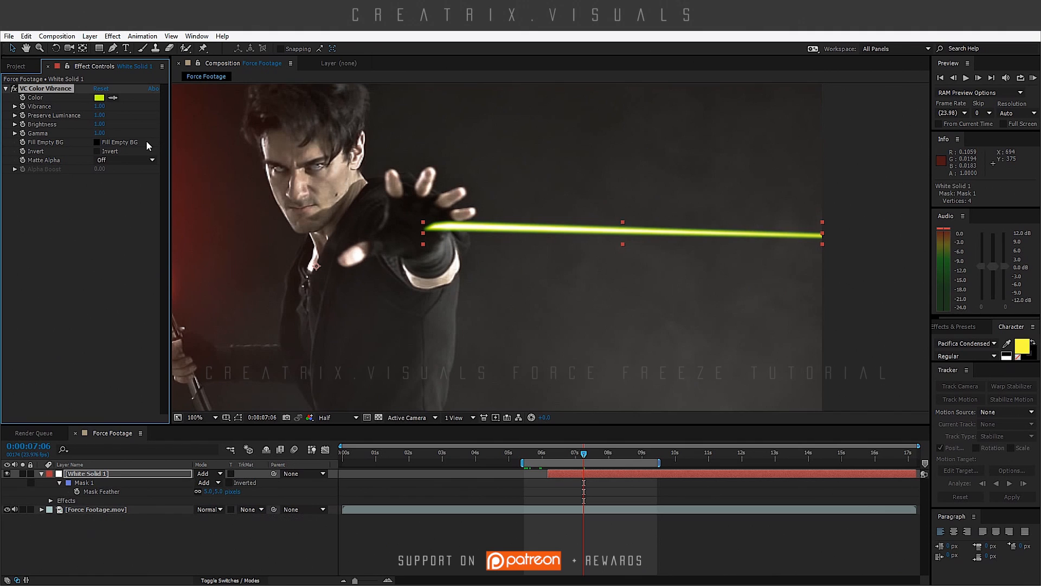
mouse_move(133, 146)
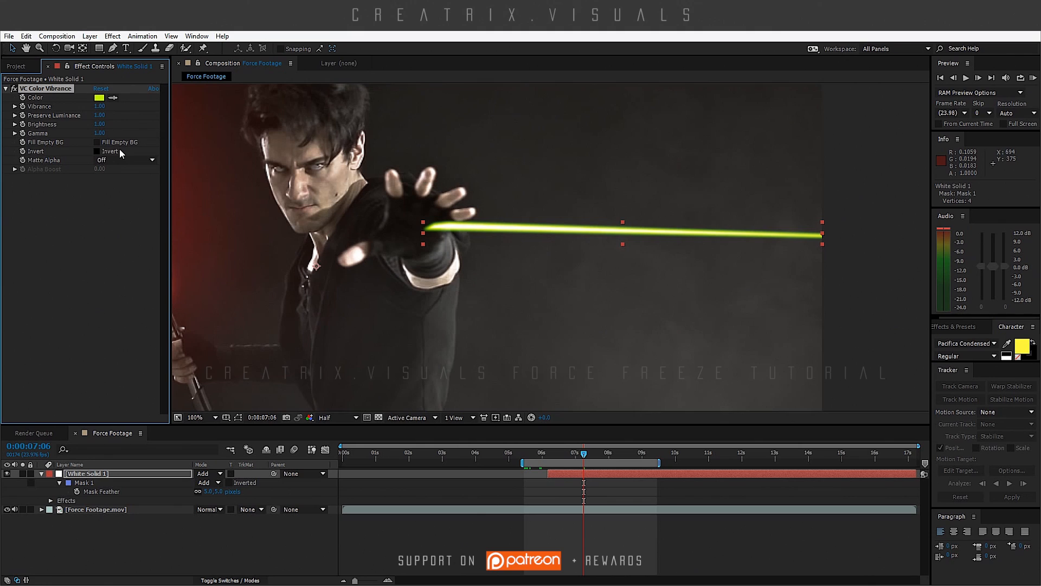
click(97, 142)
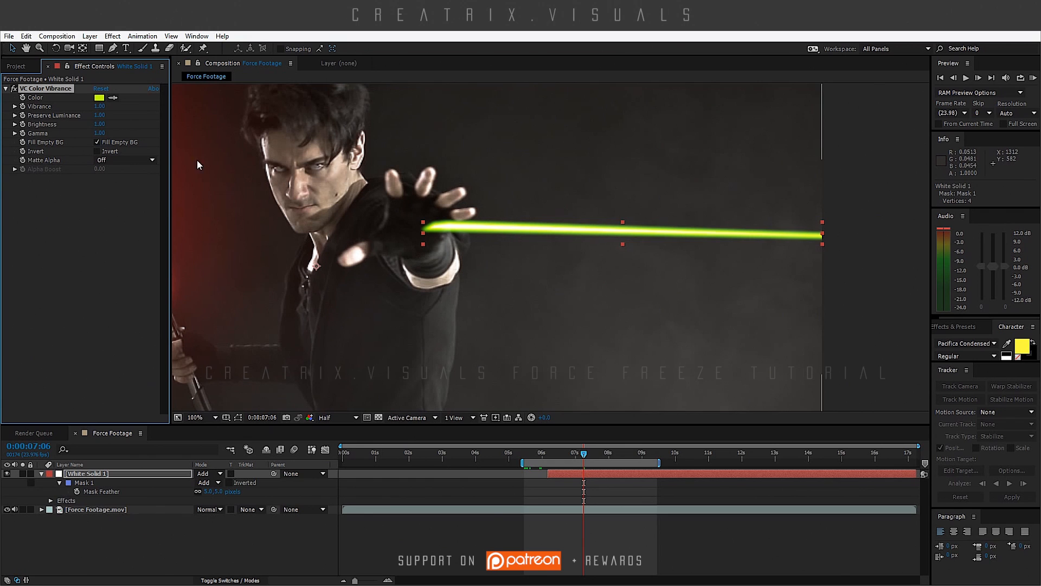
- Stack Glow effects on the beam and set the third Glow Radius to 1000
click(112, 36)
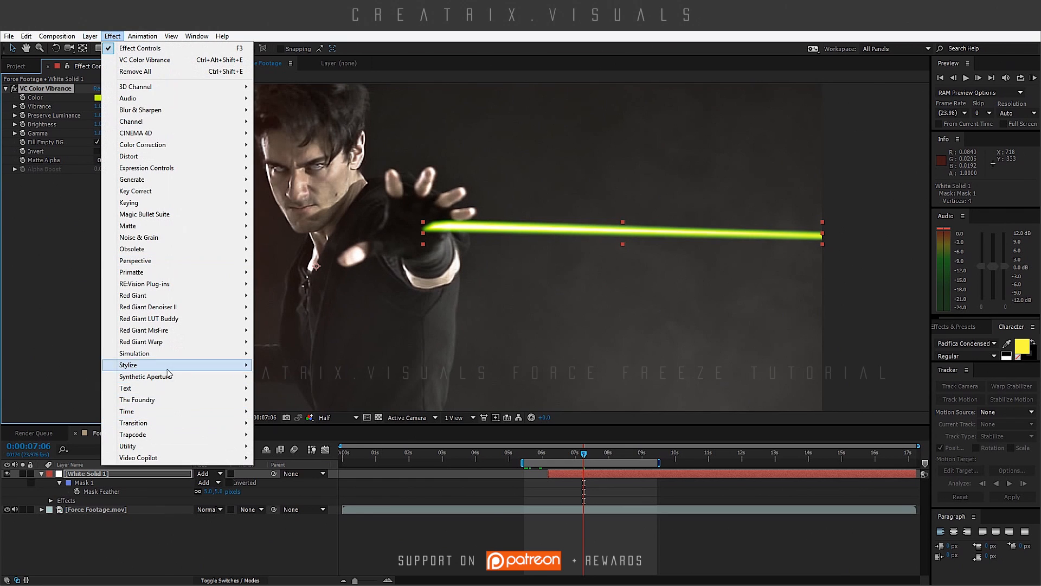
mouse_move(290, 276)
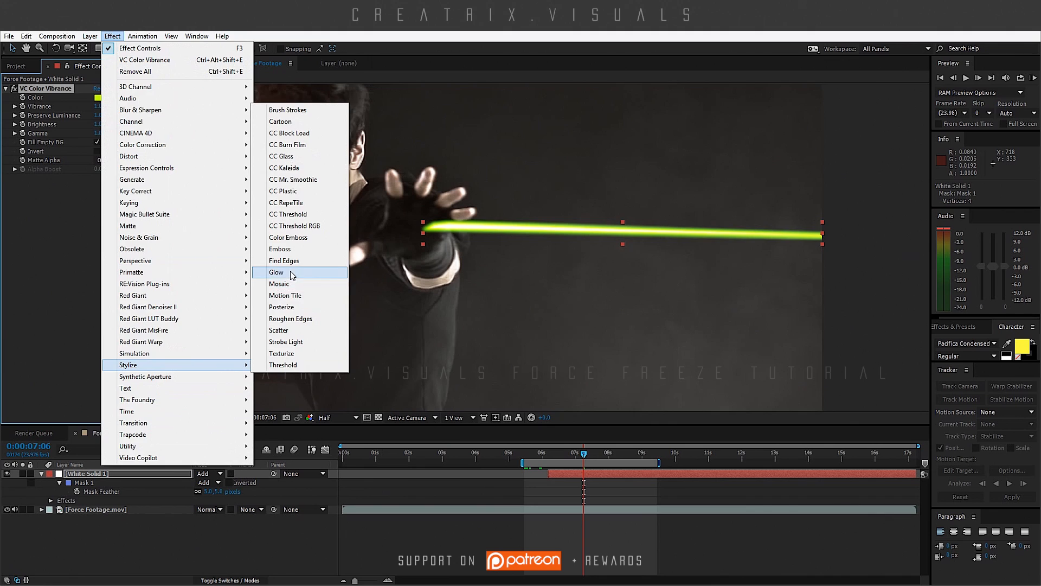
click(277, 271)
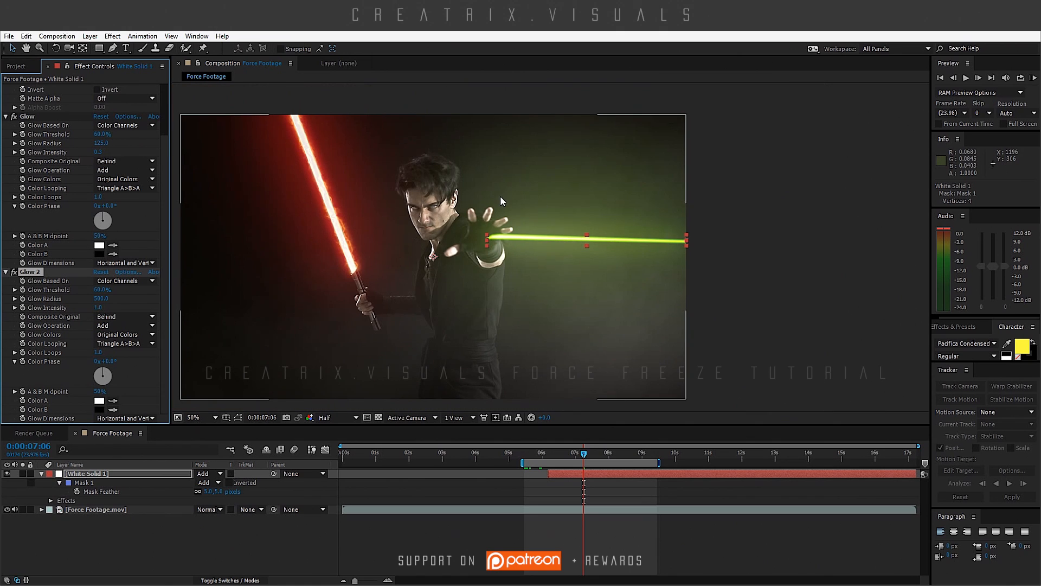
mouse_move(569, 252)
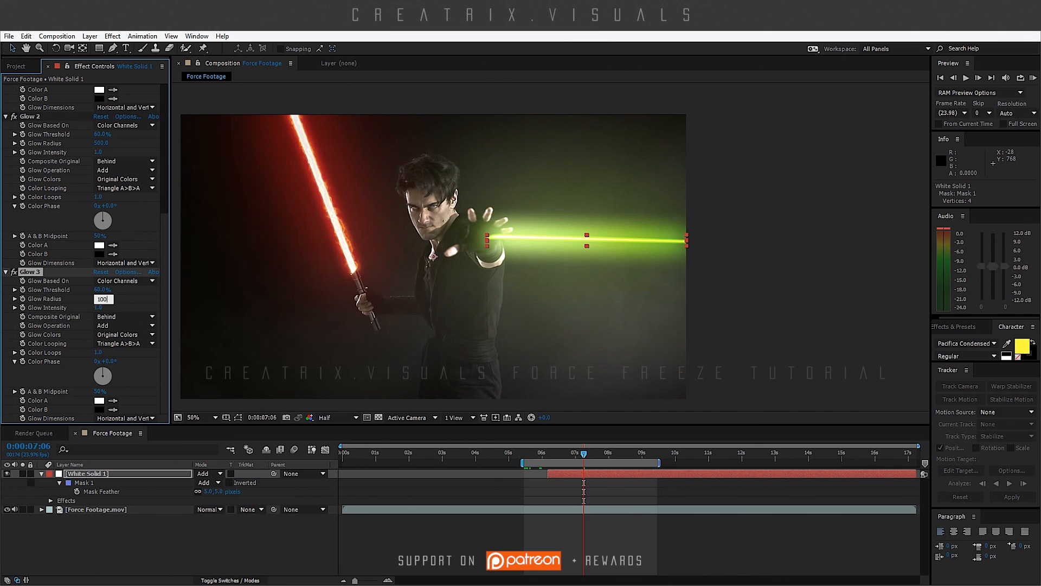
text(1000.0)
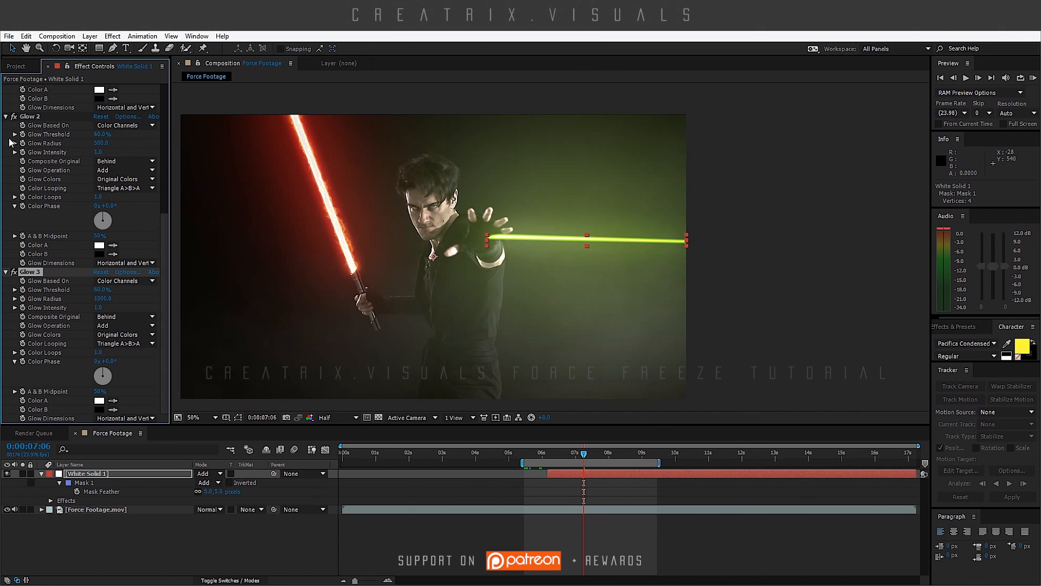
- Add Hue/Saturation with Master Hue +120° to turn the beam blue, then select the footage layer
click(112, 36)
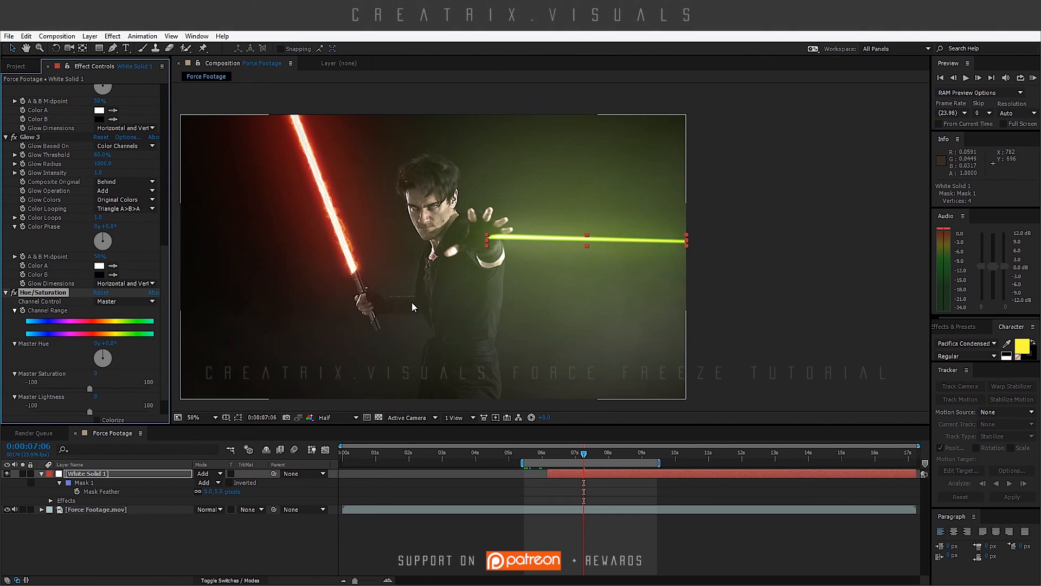
mouse_move(410, 393)
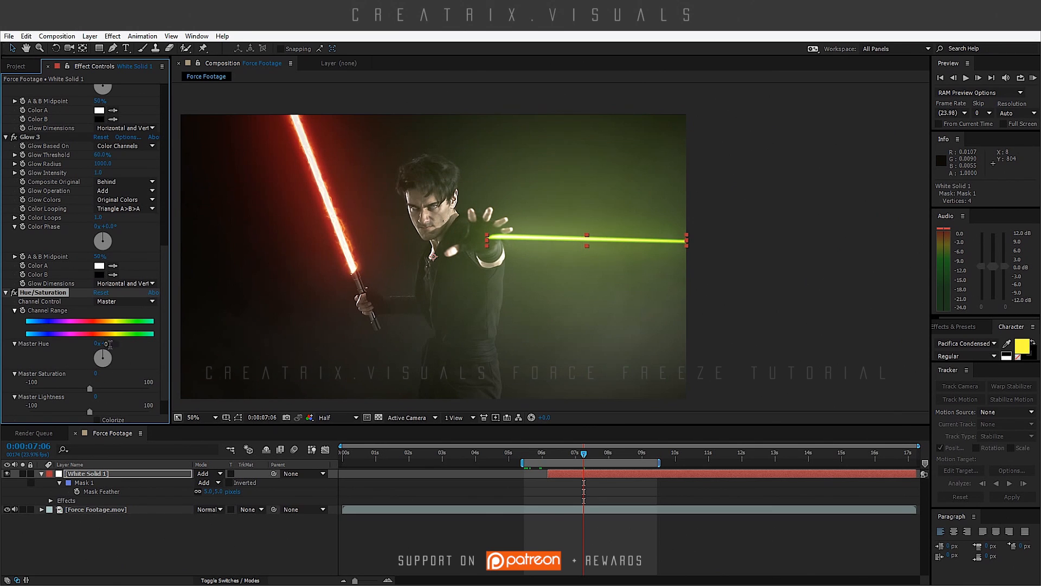
drag(102, 357, 107, 356)
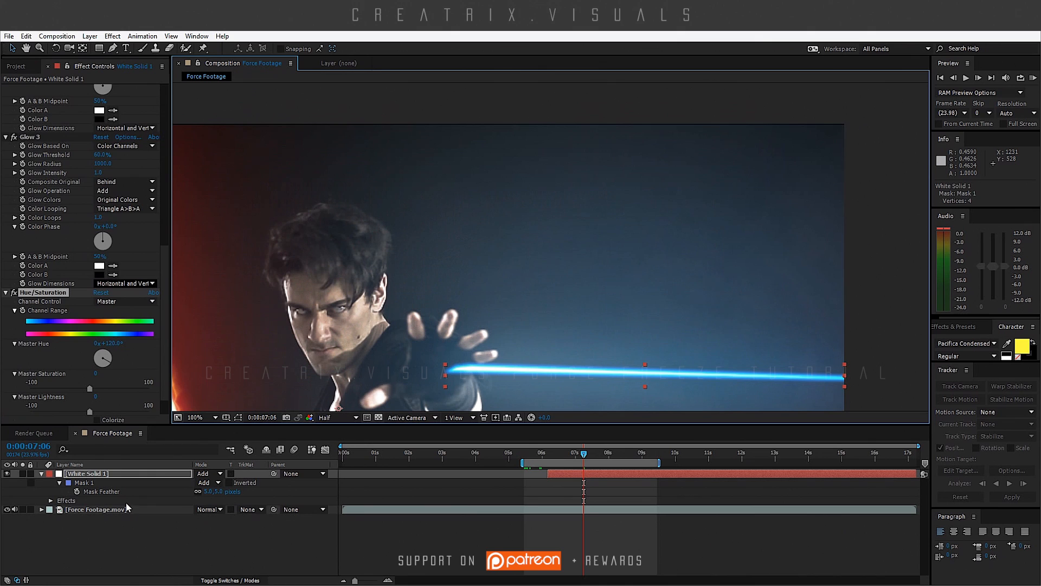
click(97, 510)
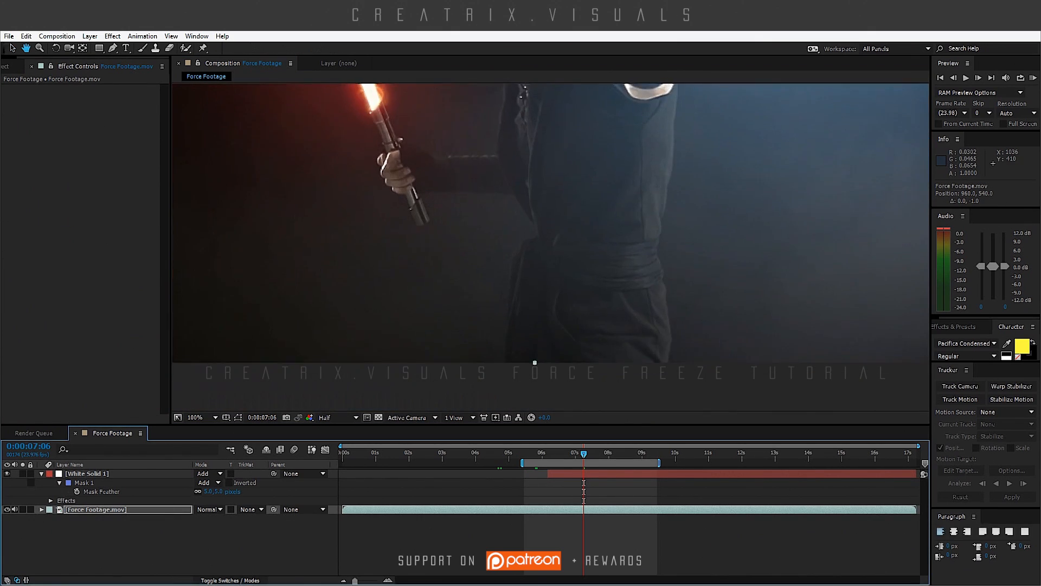
click(197, 416)
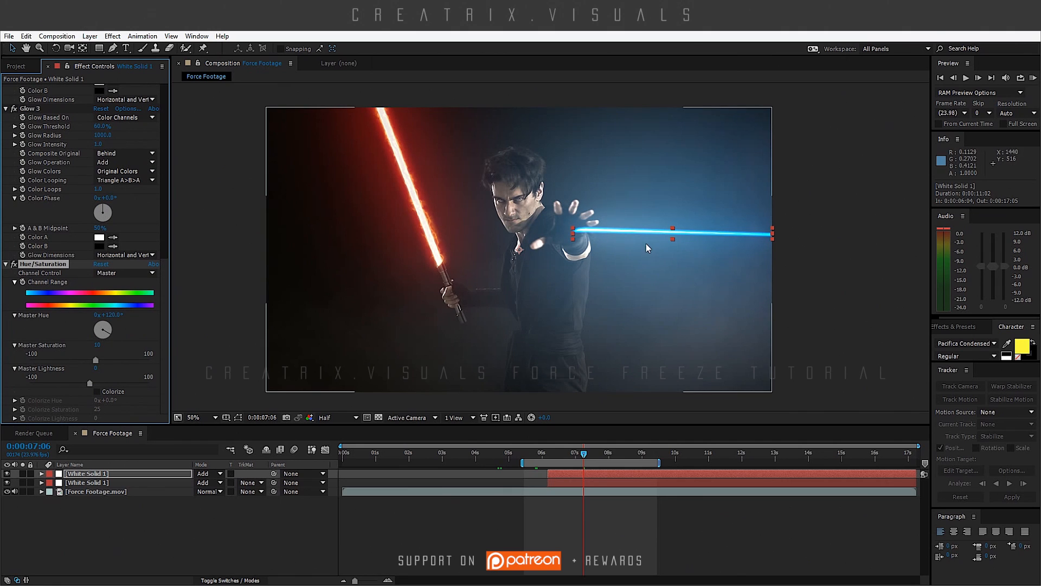
mouse_move(590, 279)
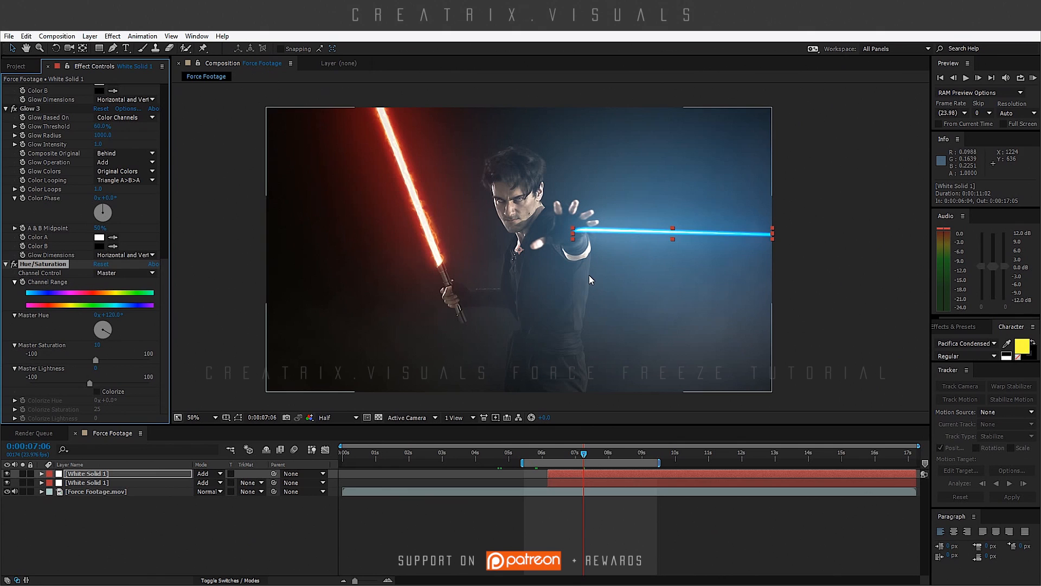
- Duplicate White Solid 1 into four stacked copies above the actor footage
click(87, 481)
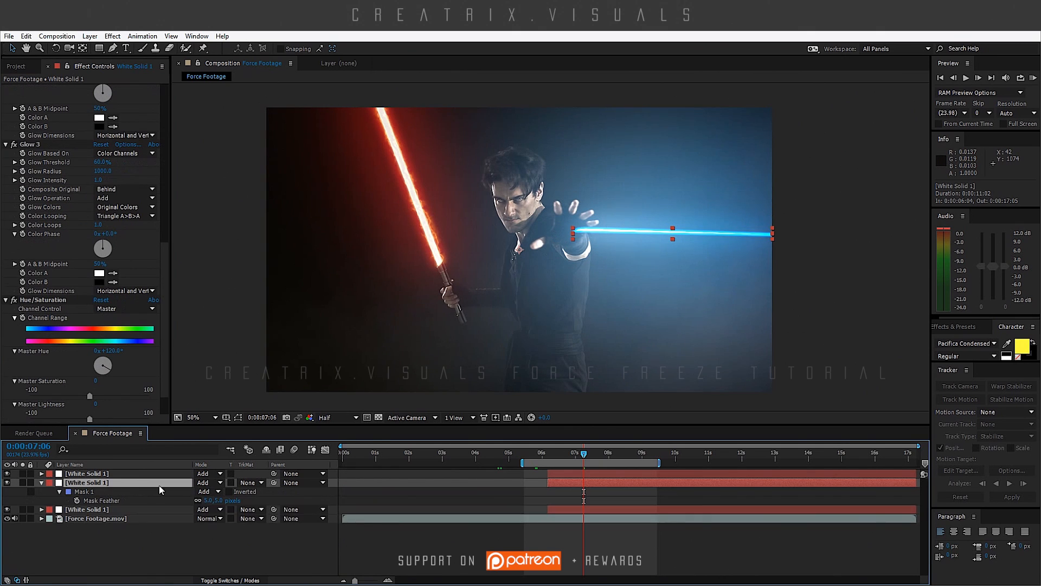
click(209, 500)
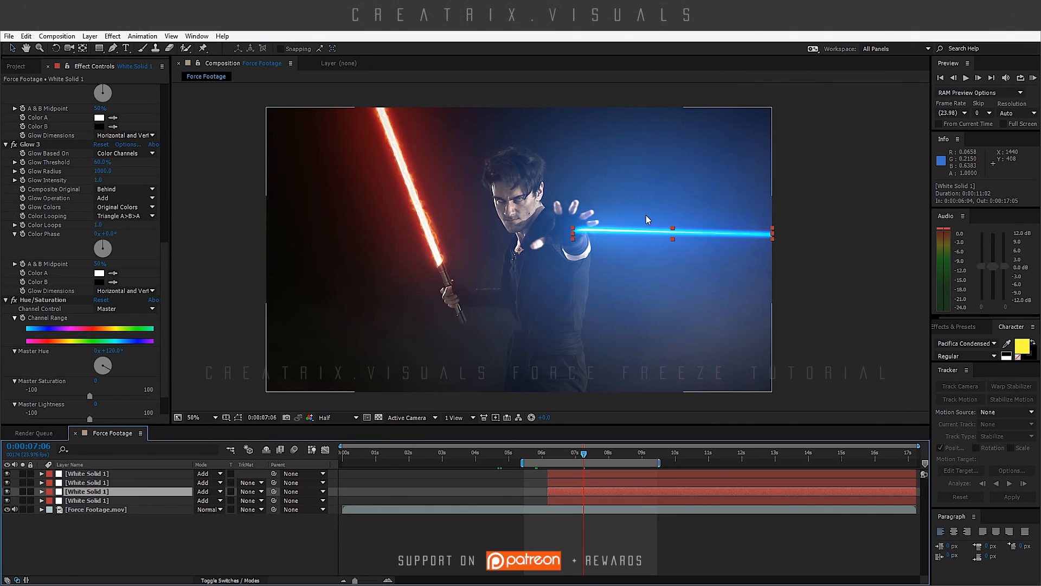
mouse_move(347, 288)
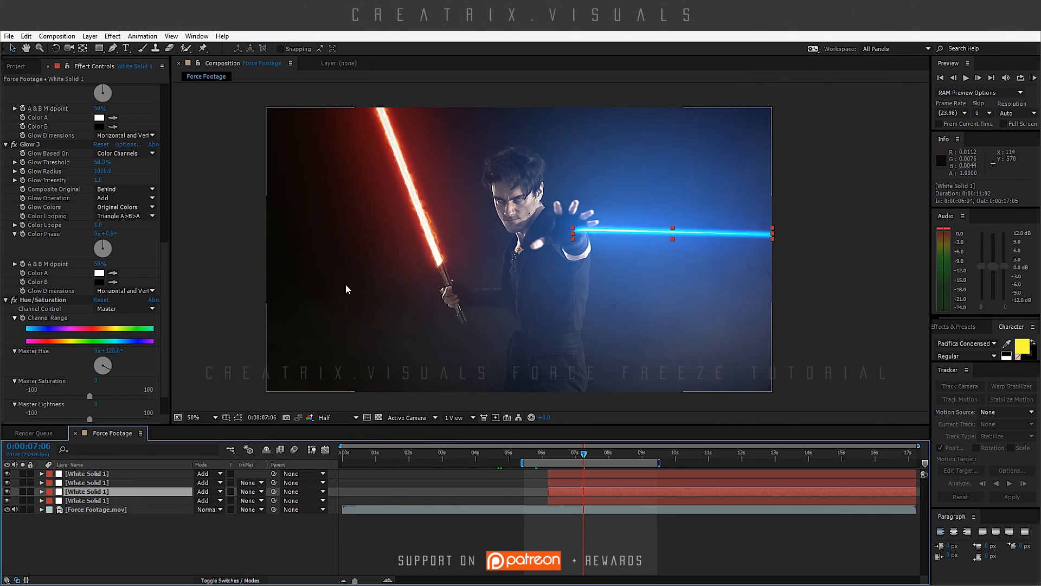
mouse_move(642, 208)
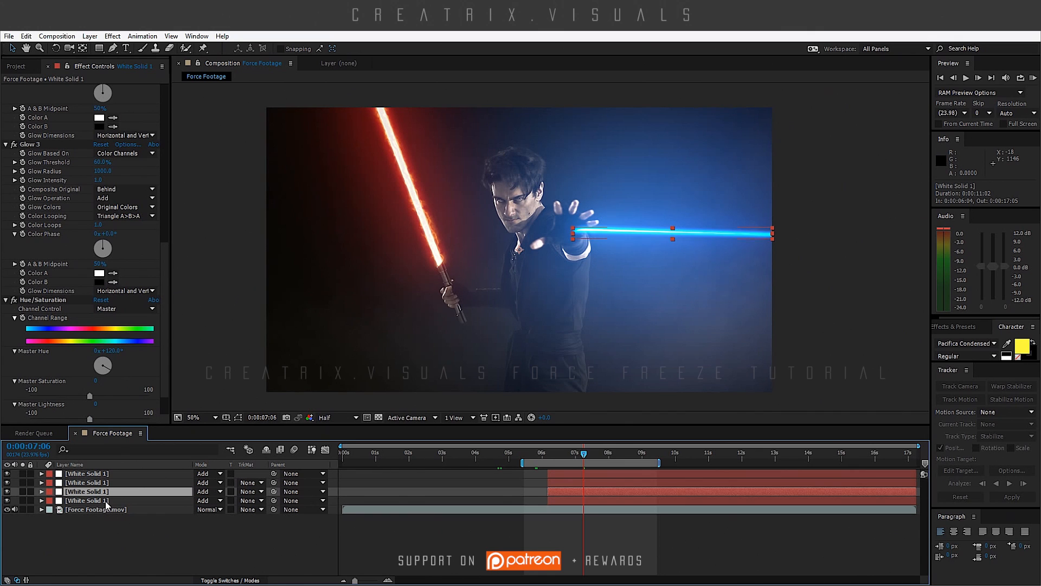
scroll(down, 3)
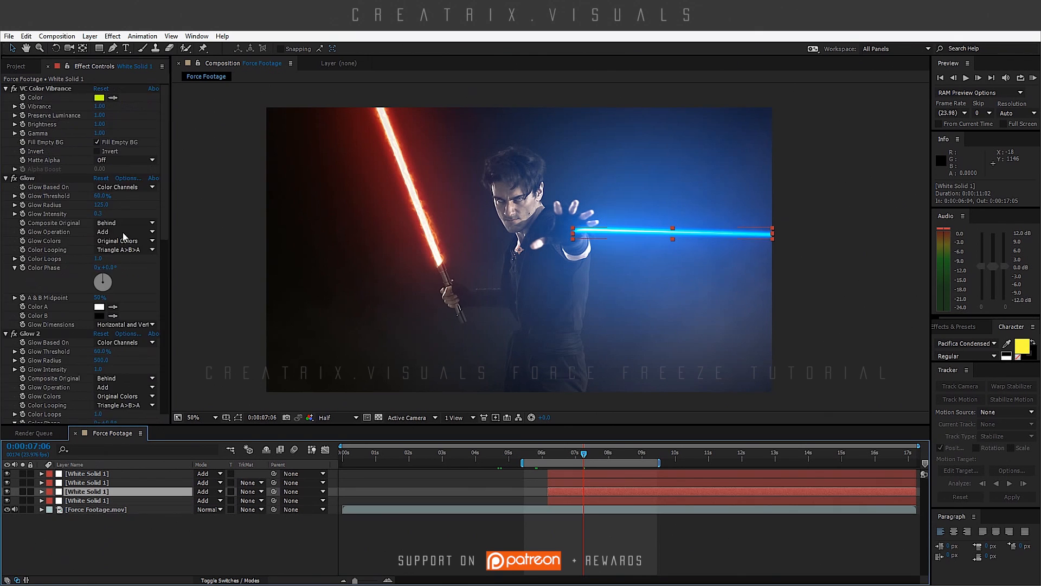
scroll(down, 3)
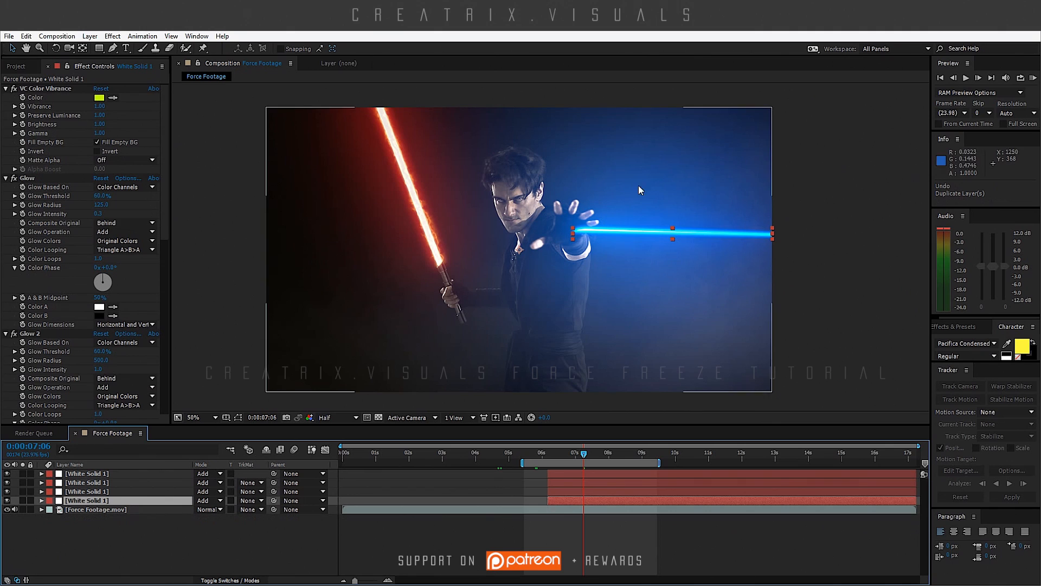
mouse_move(612, 318)
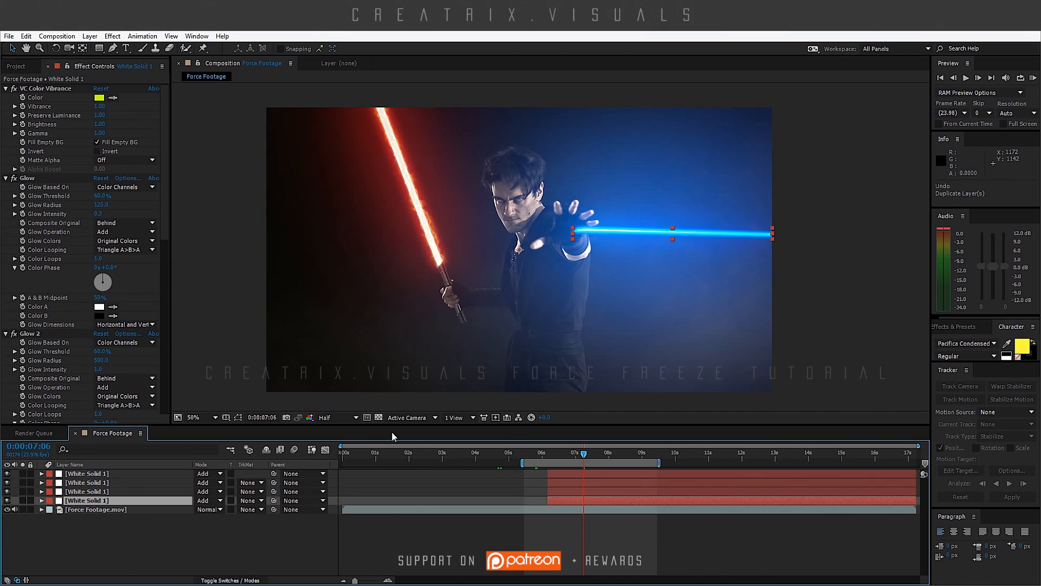
- Add a wiggle(50,5) expression to the bottom laser copy's Position and hide the footage layer
click(42, 500)
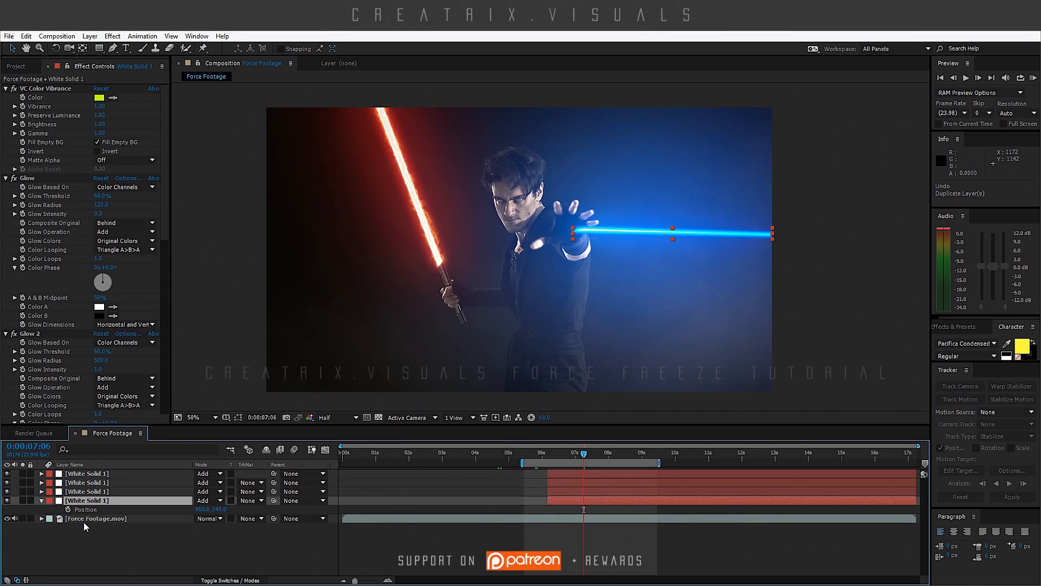
mouse_move(67, 510)
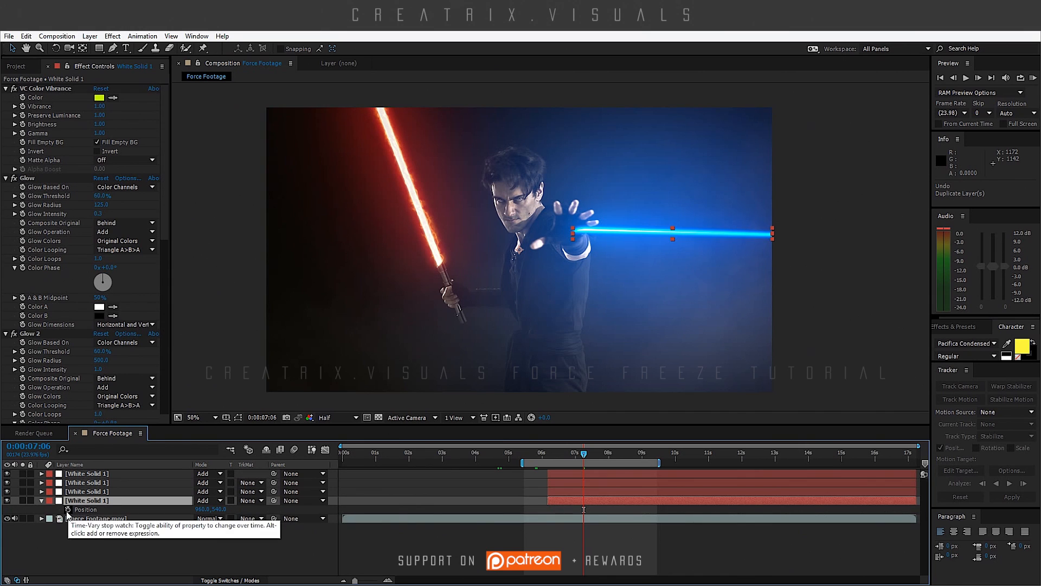
click(69, 510)
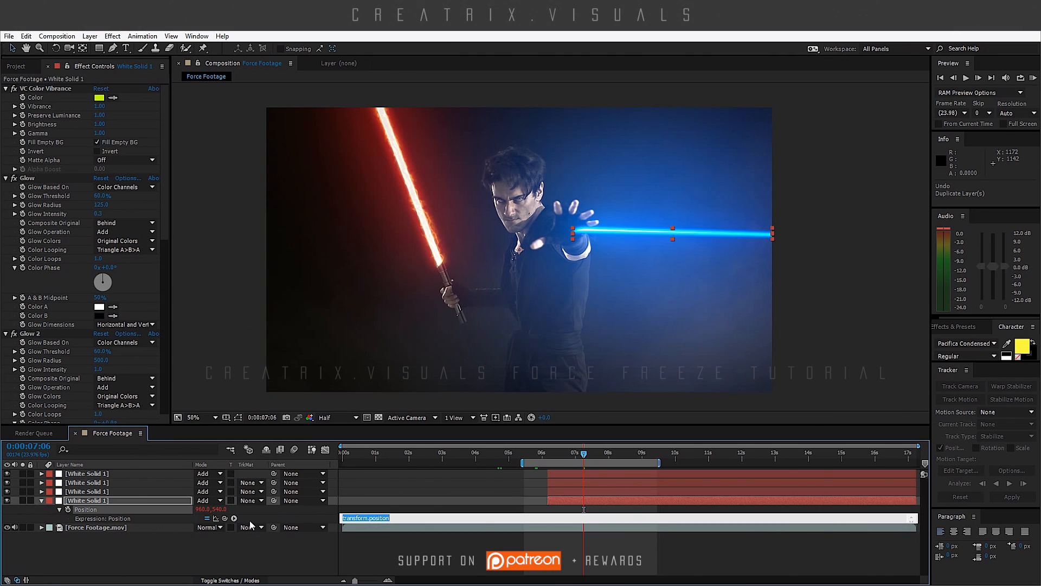
text(wiggle)
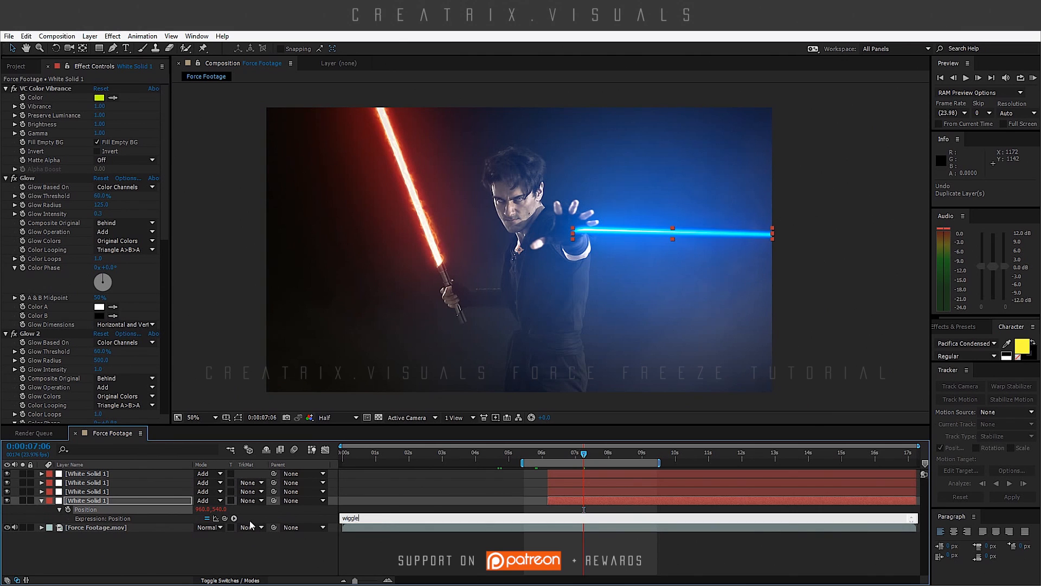
text((50)
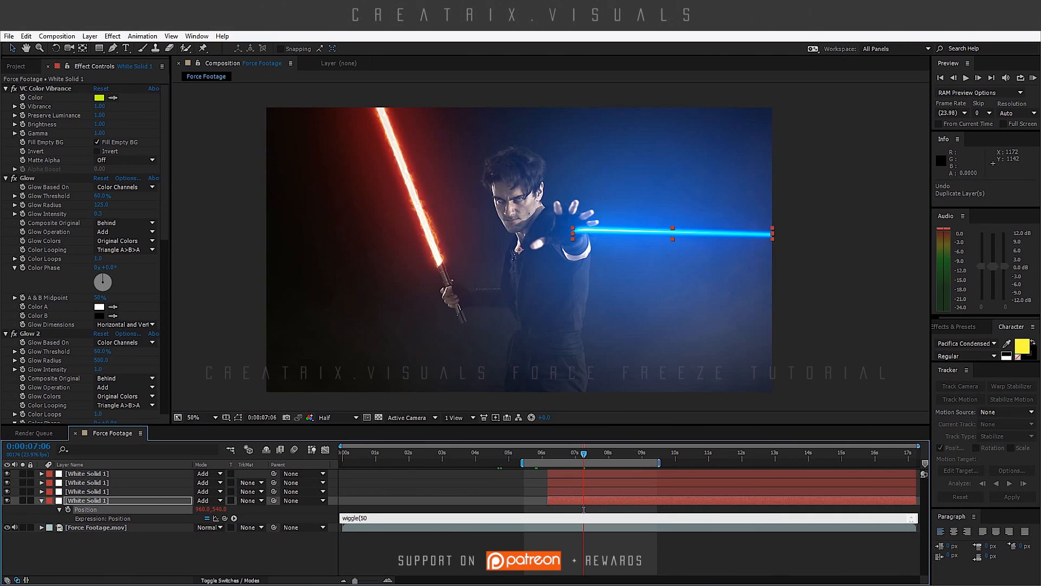
text(,5)
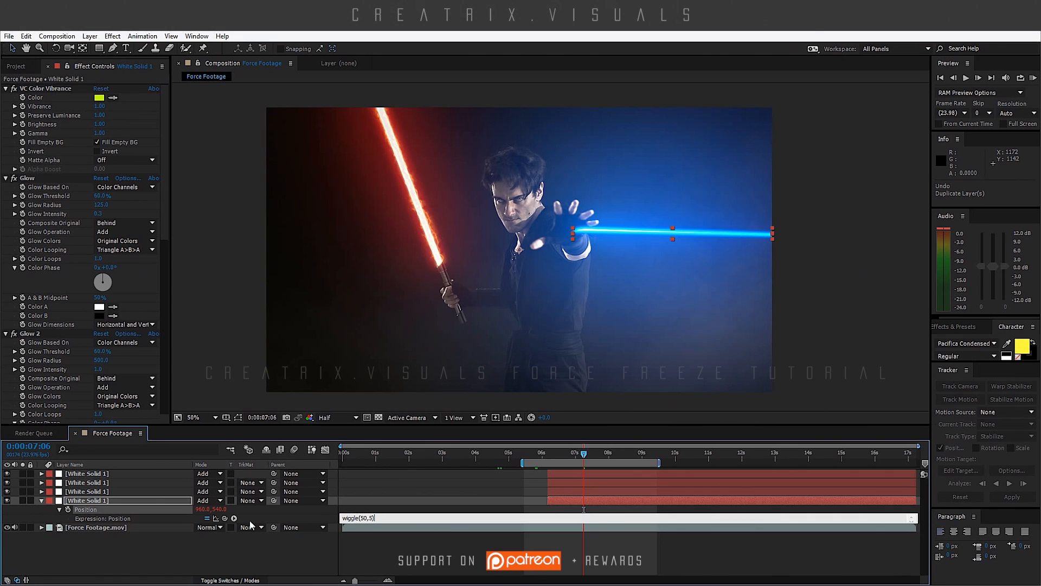
click(97, 527)
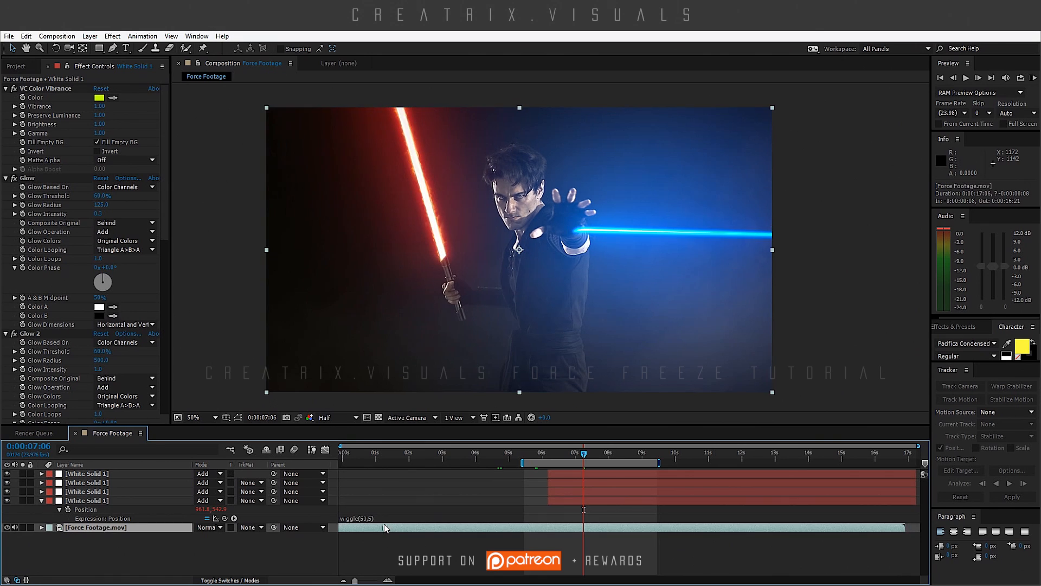
double_click(358, 518)
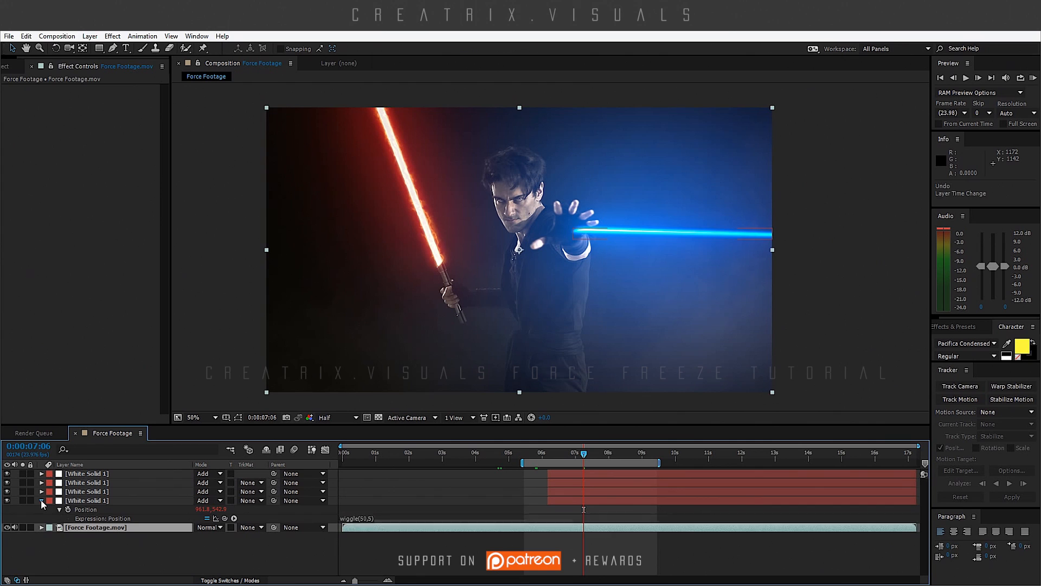
click(86, 492)
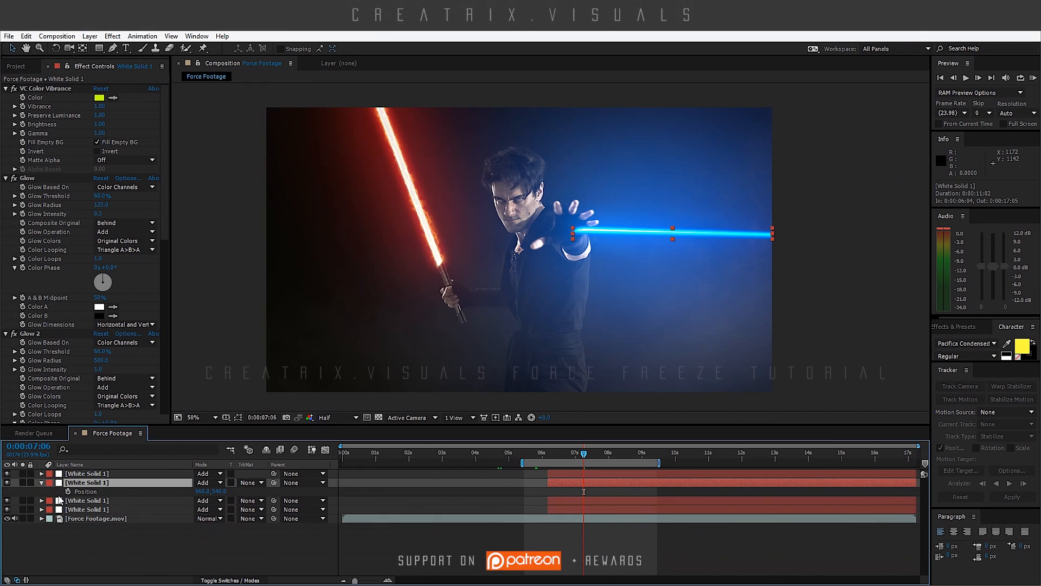
- Add the same wiggle(50,5) Position expression to the top laser copy
click(74, 491)
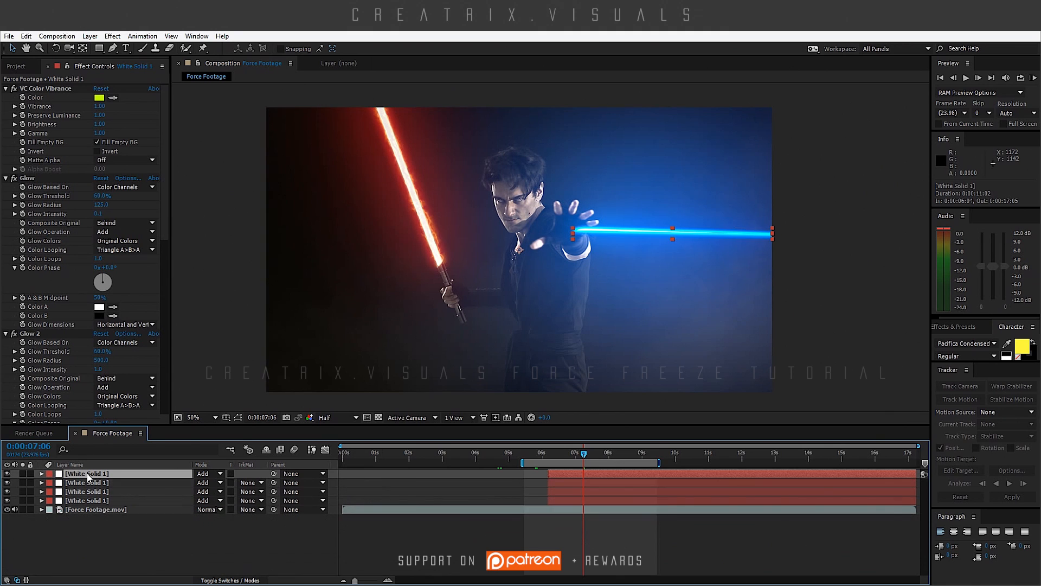
click(39, 473)
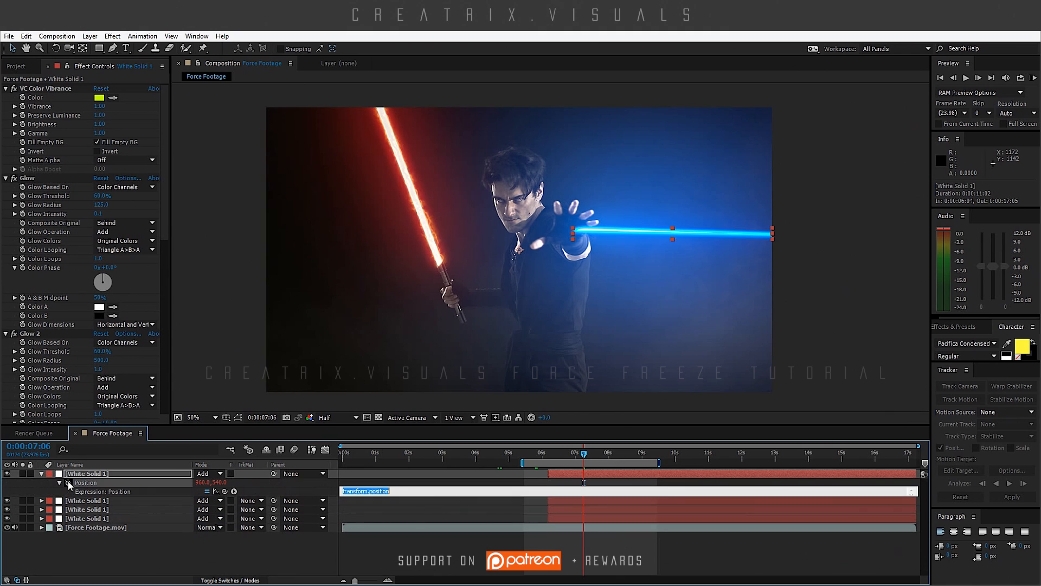
text(wiggle(50,5))
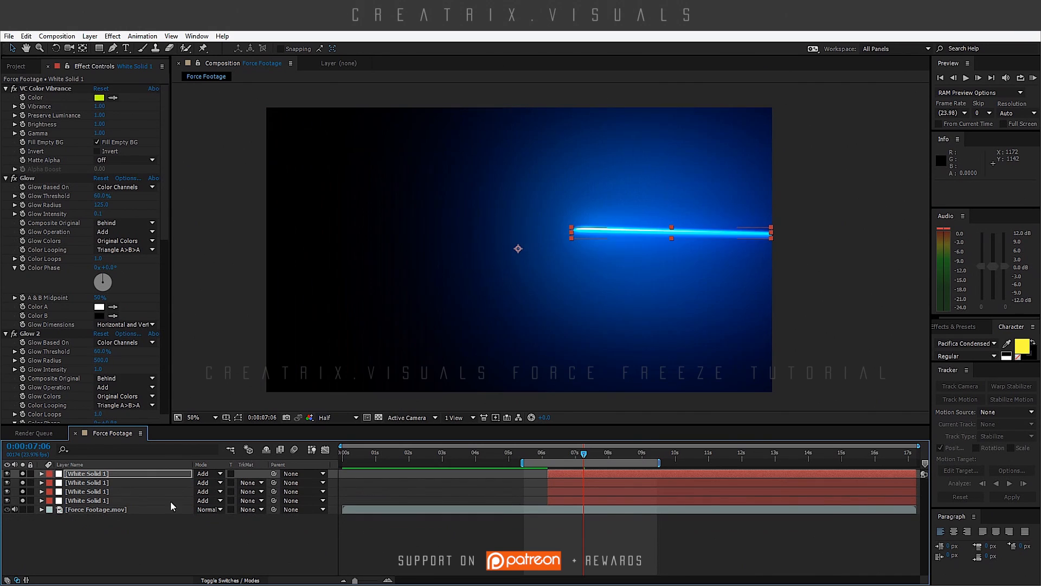
- Scrub through frames to check the wiggling blue bolt extending from the actor's outstretched palm
drag(583, 453, 579, 453)
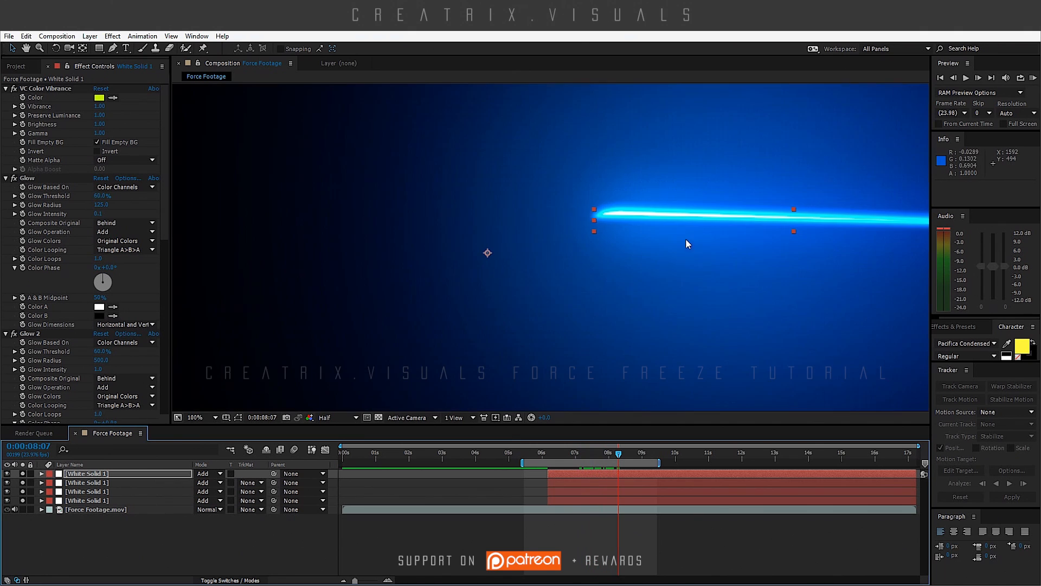
drag(618, 460, 593, 460)
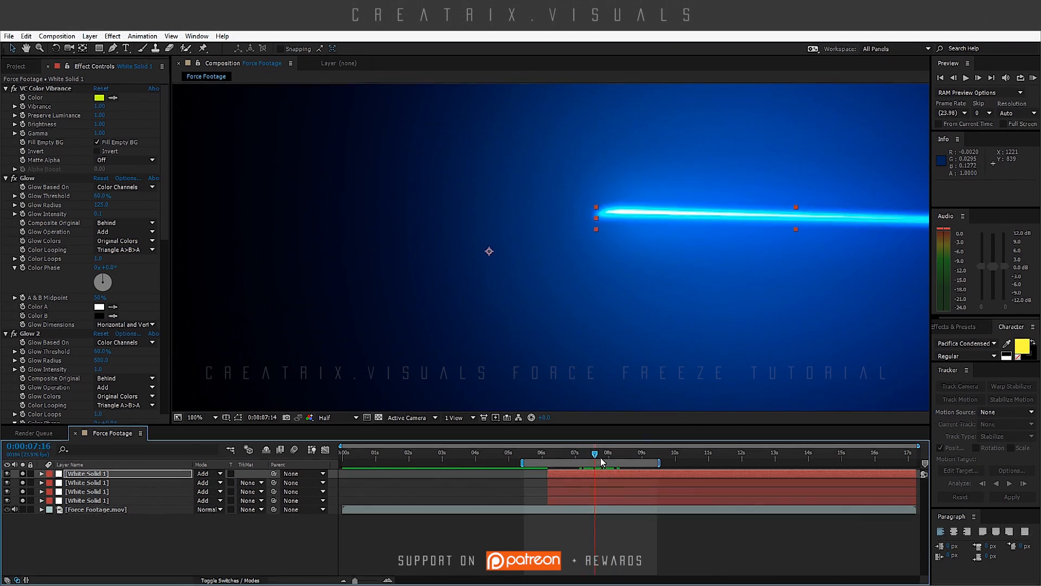
drag(593, 462, 563, 462)
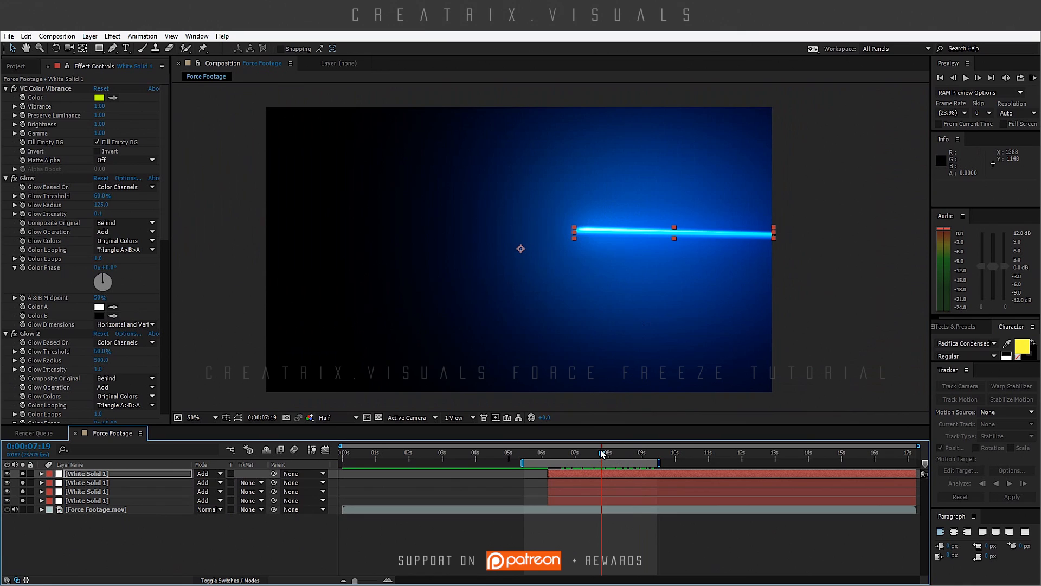
mouse_move(603, 457)
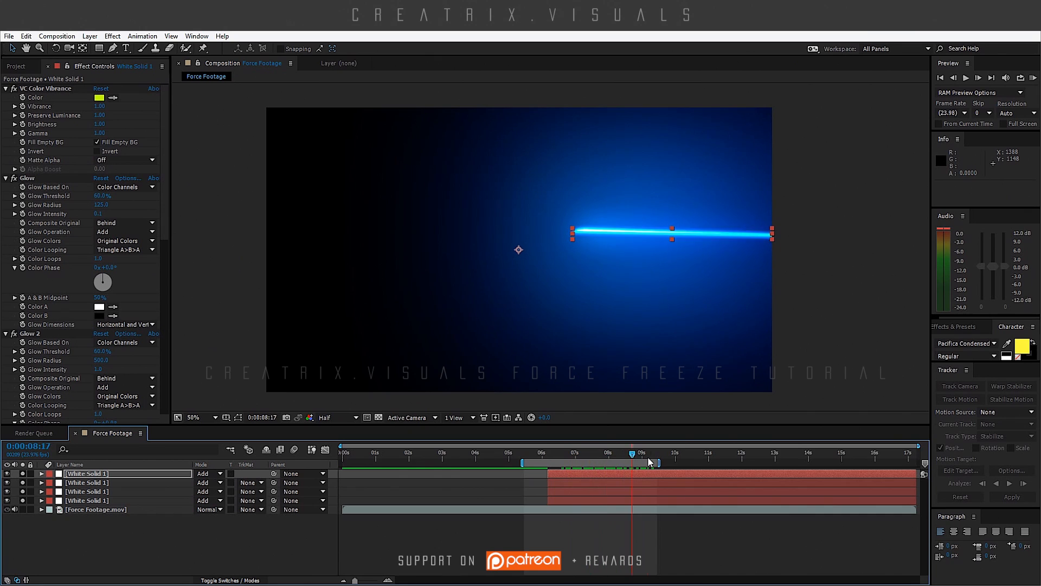
drag(649, 464, 564, 464)
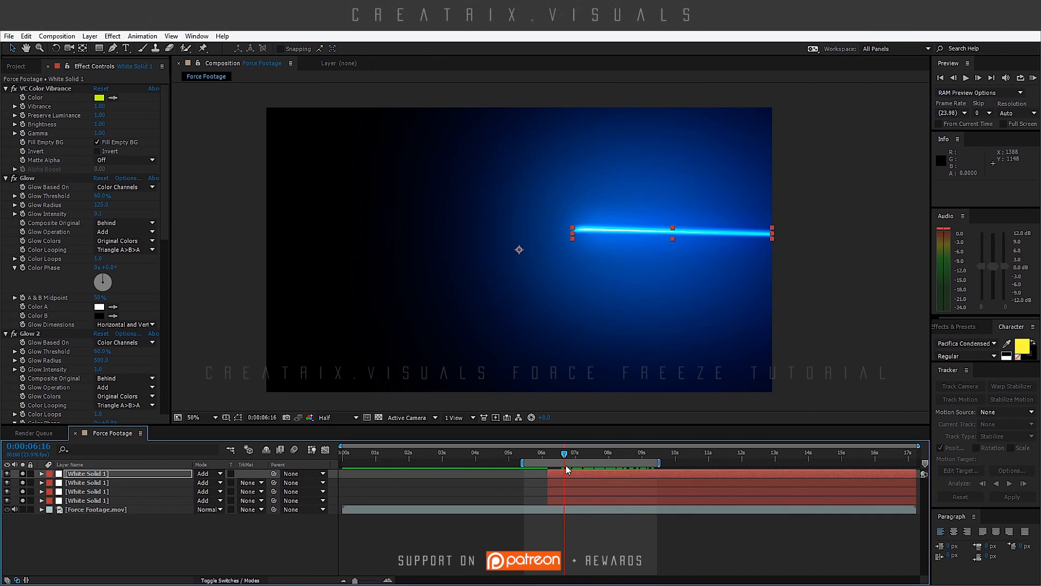
drag(564, 453, 546, 453)
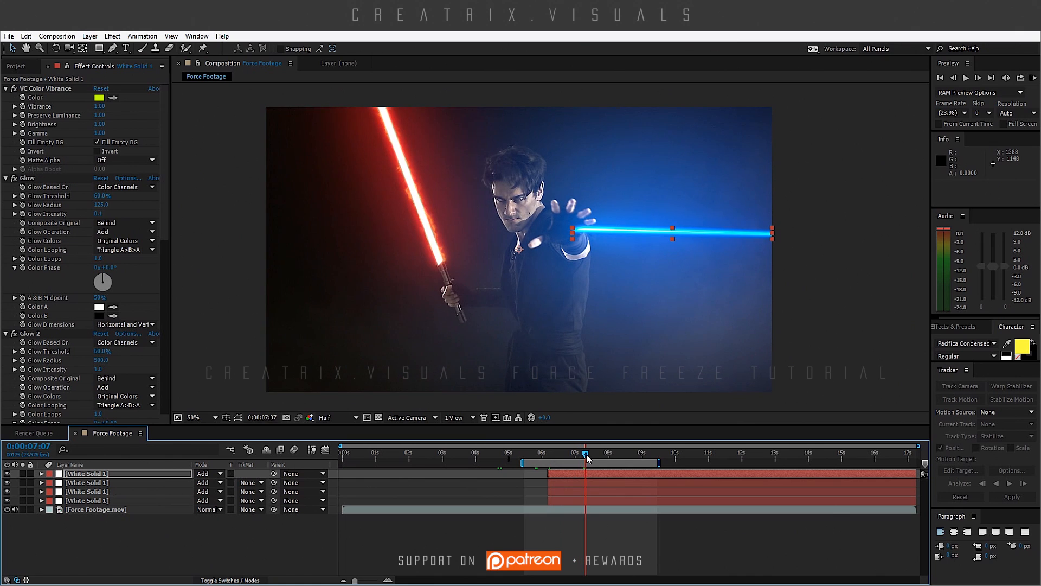
drag(585, 458, 592, 458)
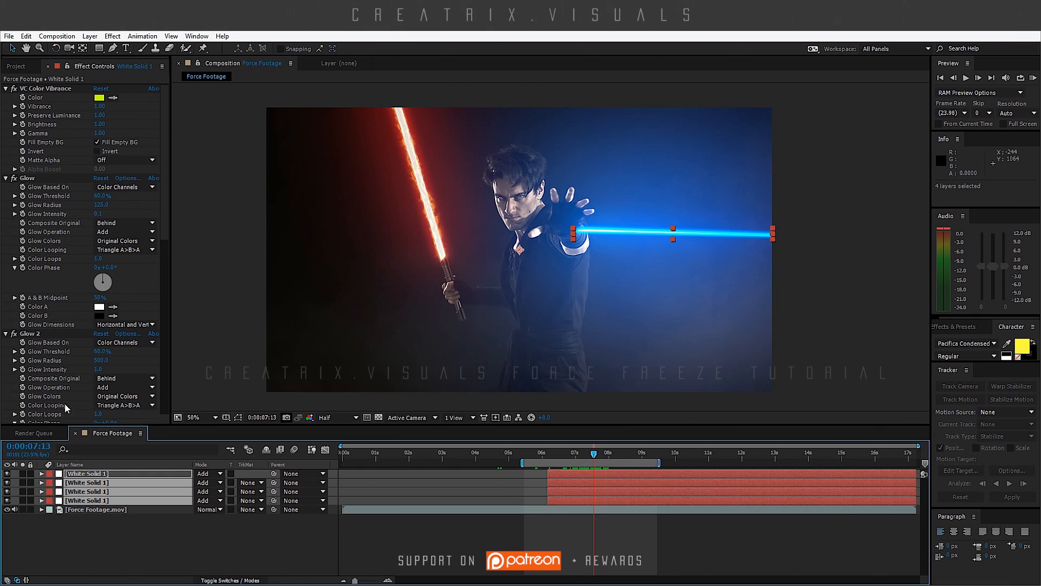
- Zoom on the hand and add Position keyframes so all four White Solids hold at the palm
click(193, 416)
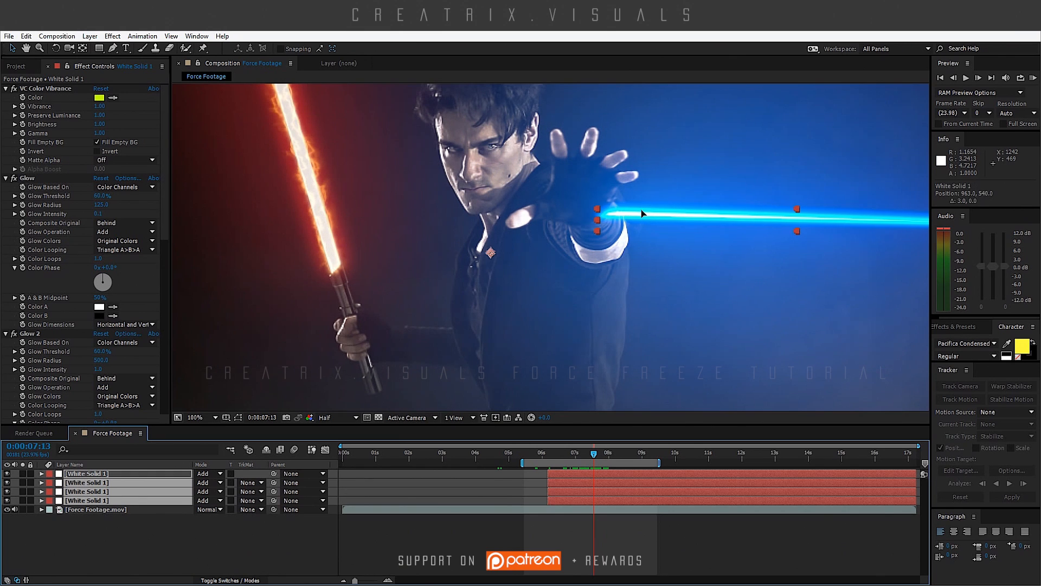
click(195, 417)
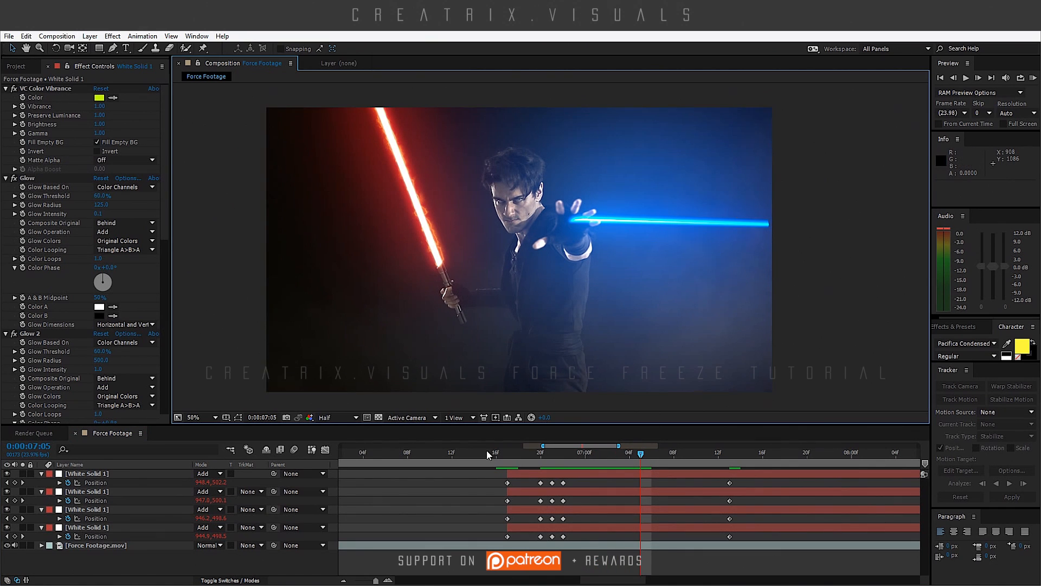
click(561, 453)
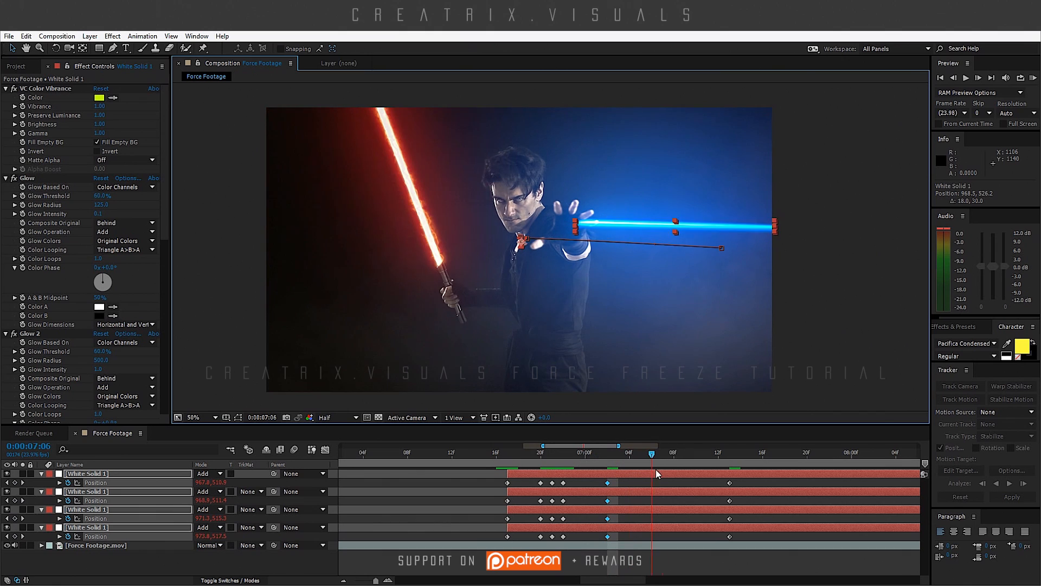
click(663, 453)
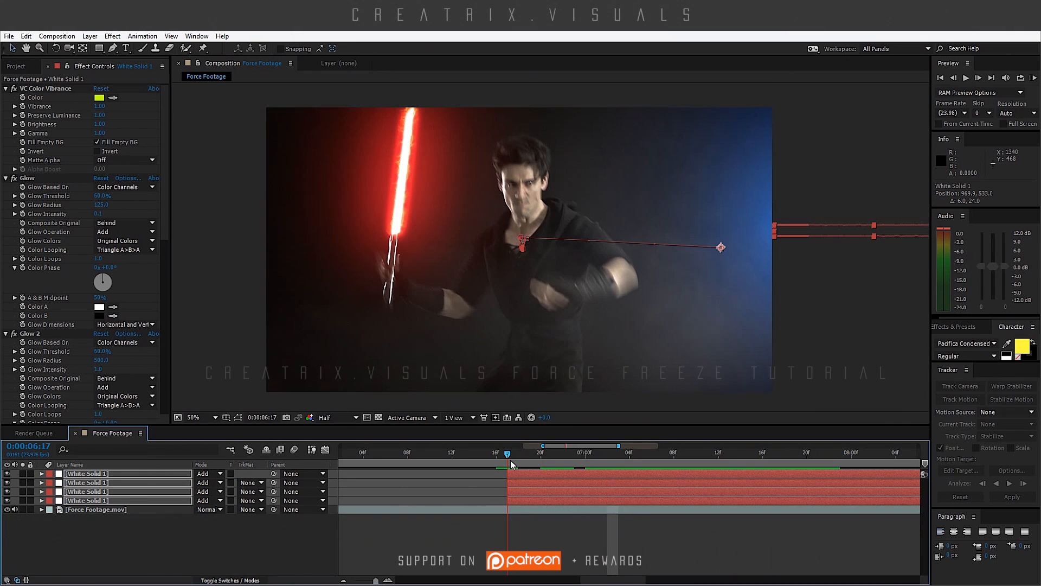
mouse_move(508, 453)
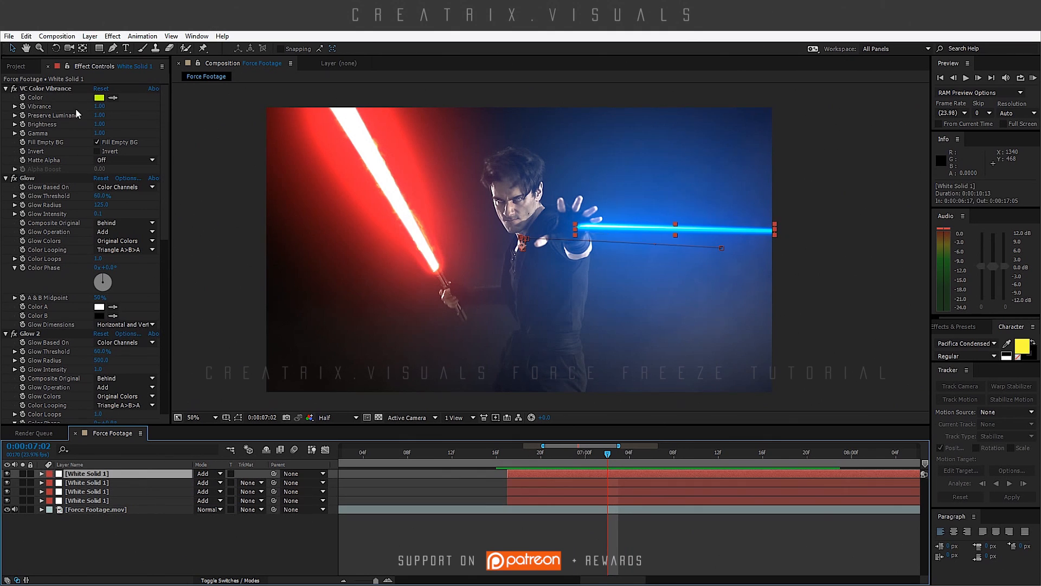
- Drive the top White Solid's Exposure with the expression wiggle(10,1)
click(112, 36)
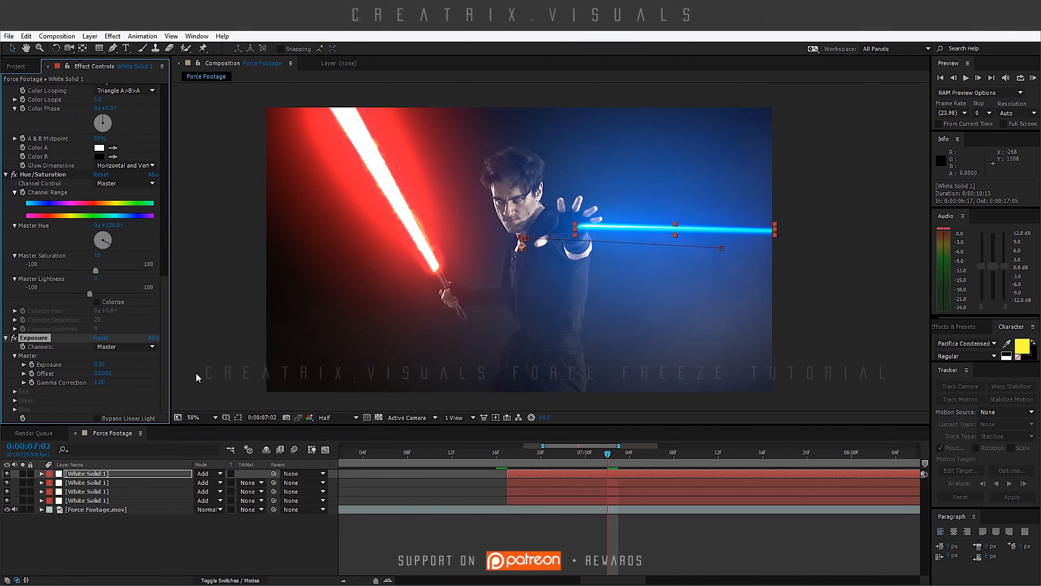
mouse_move(57, 369)
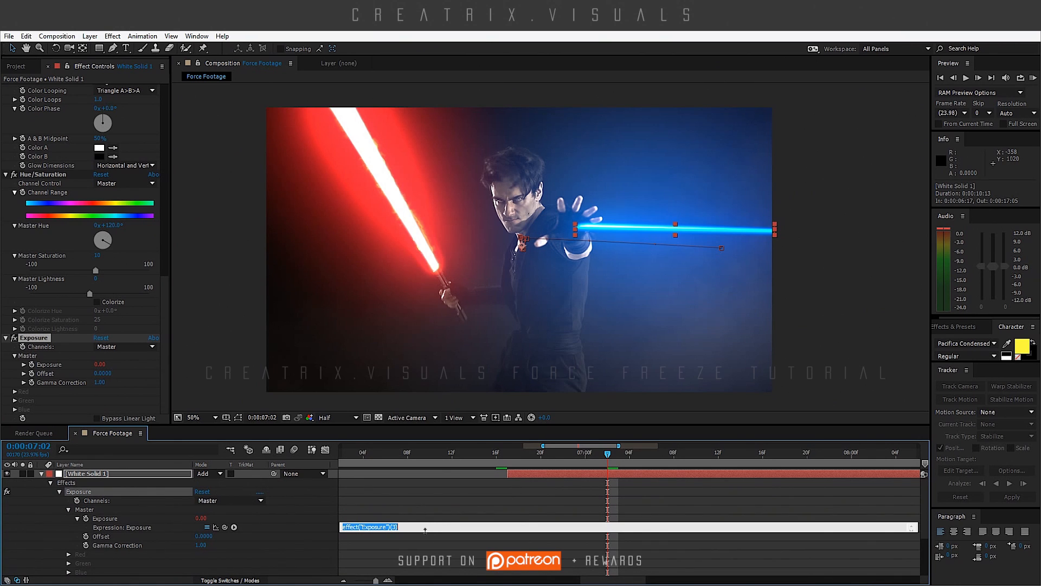
text(wiggle)
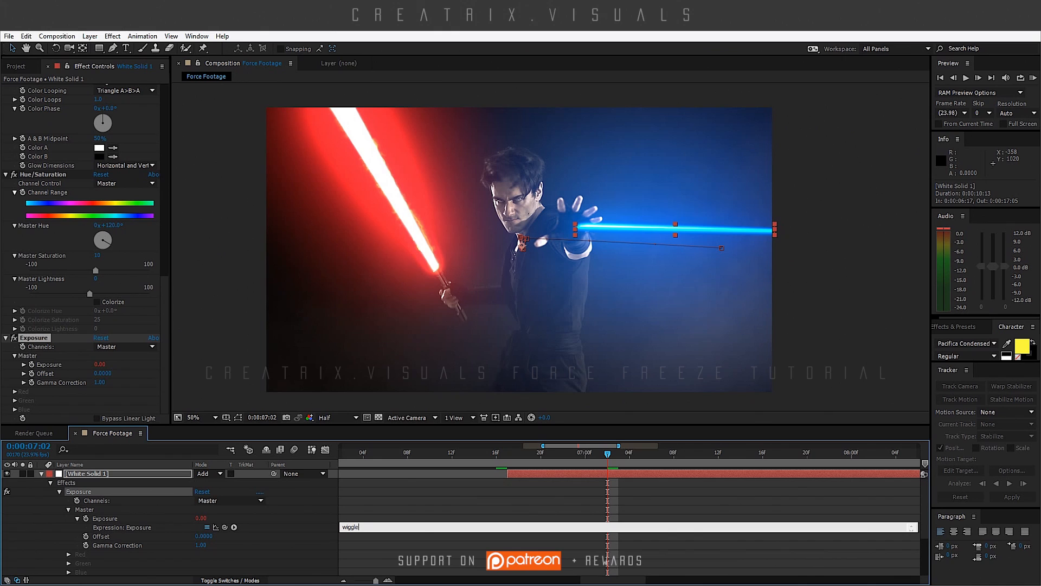
text((10,)
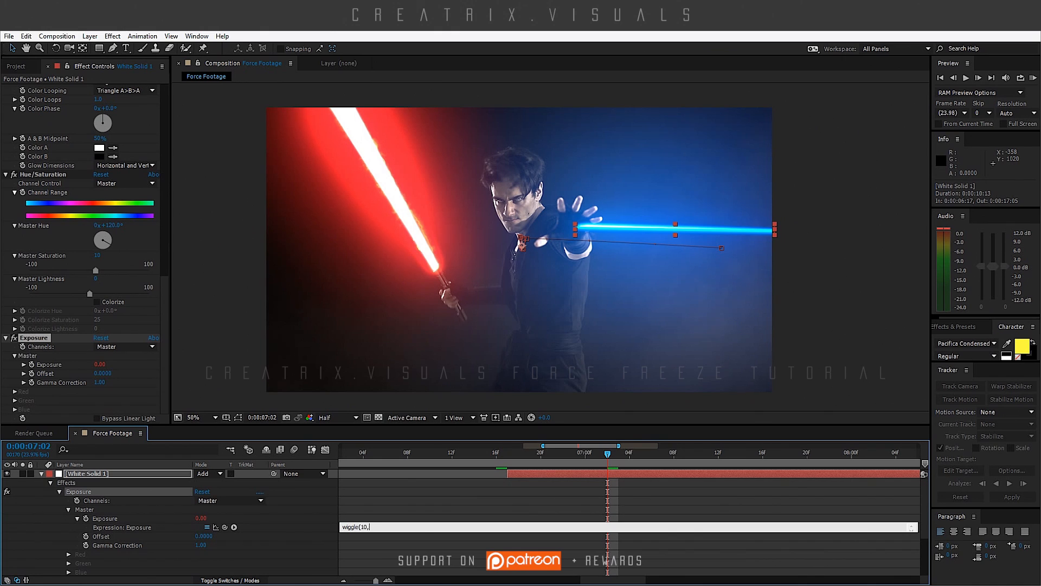
text(1))
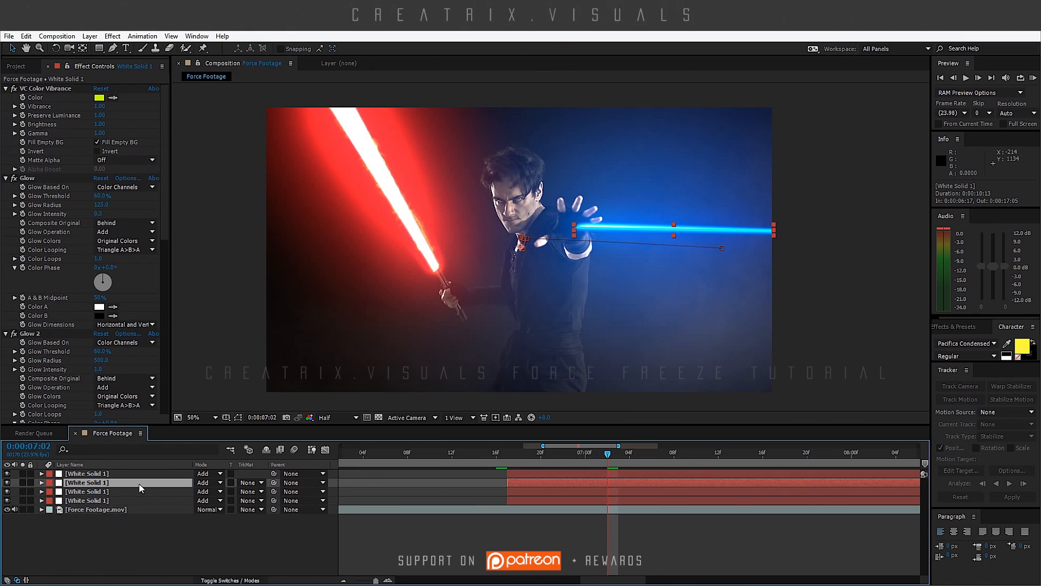
click(86, 491)
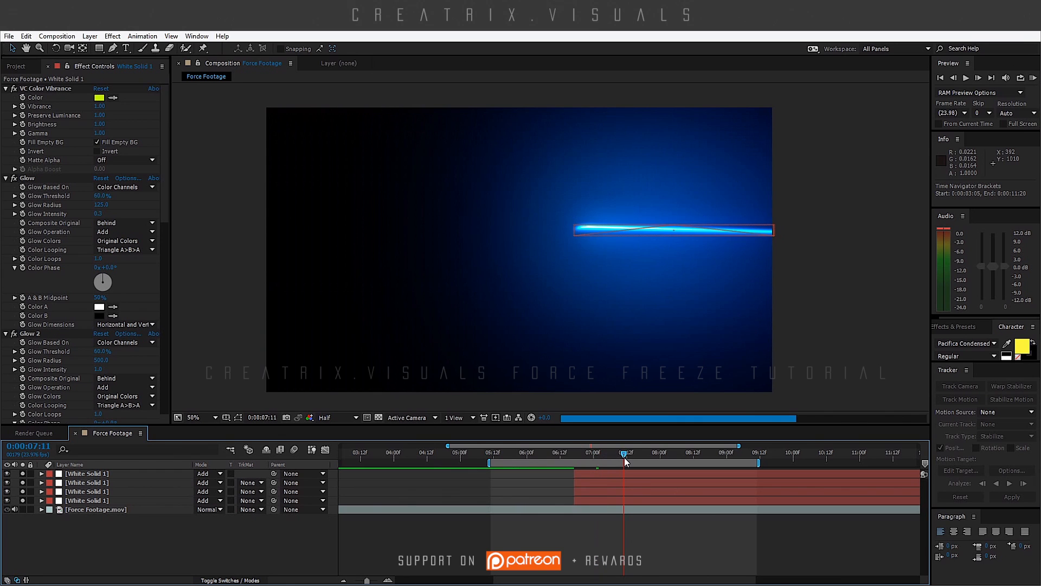
drag(625, 460, 647, 460)
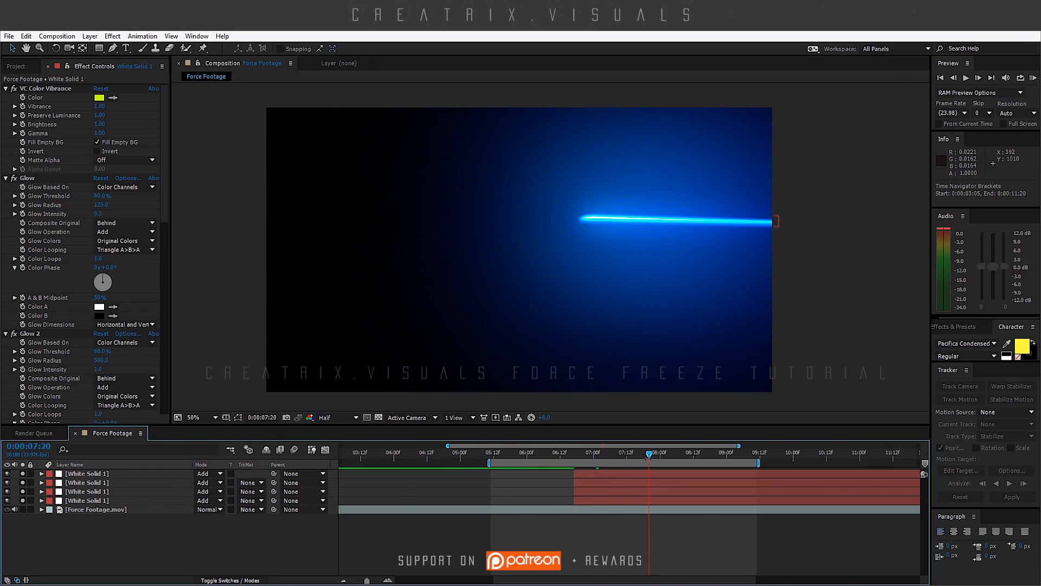
click(337, 417)
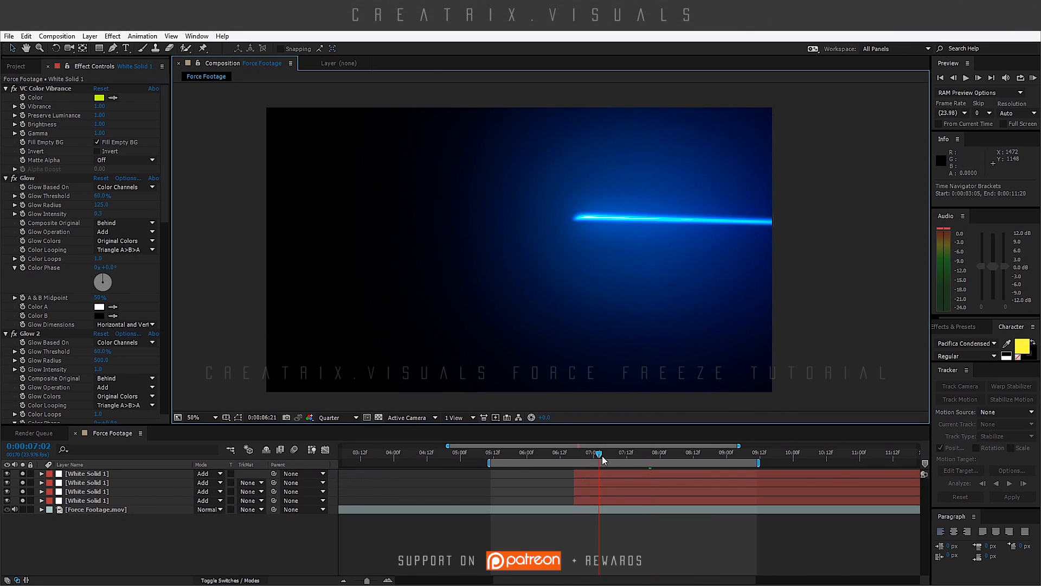
click(695, 453)
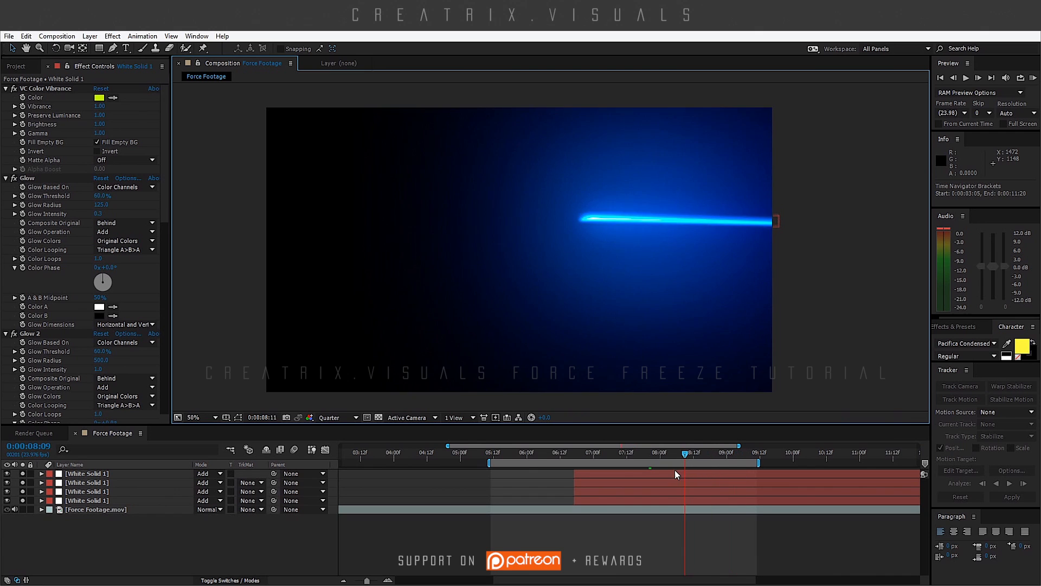
click(595, 464)
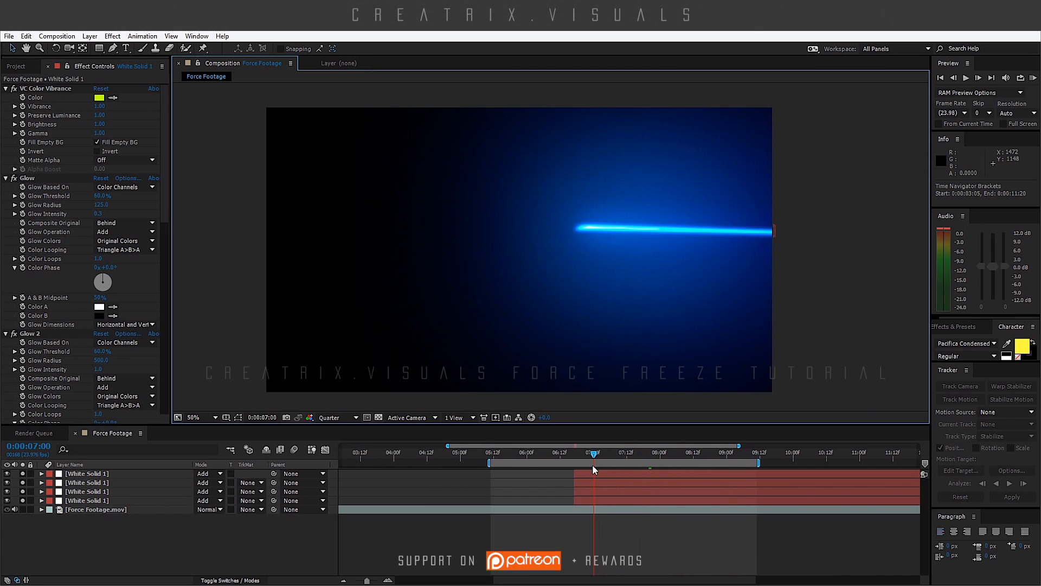
click(679, 469)
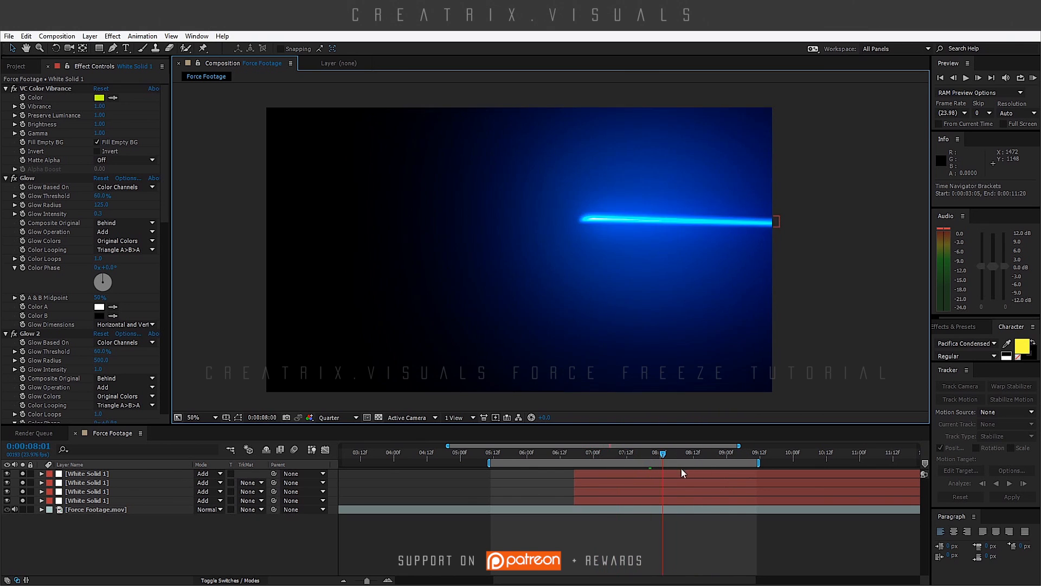
click(570, 469)
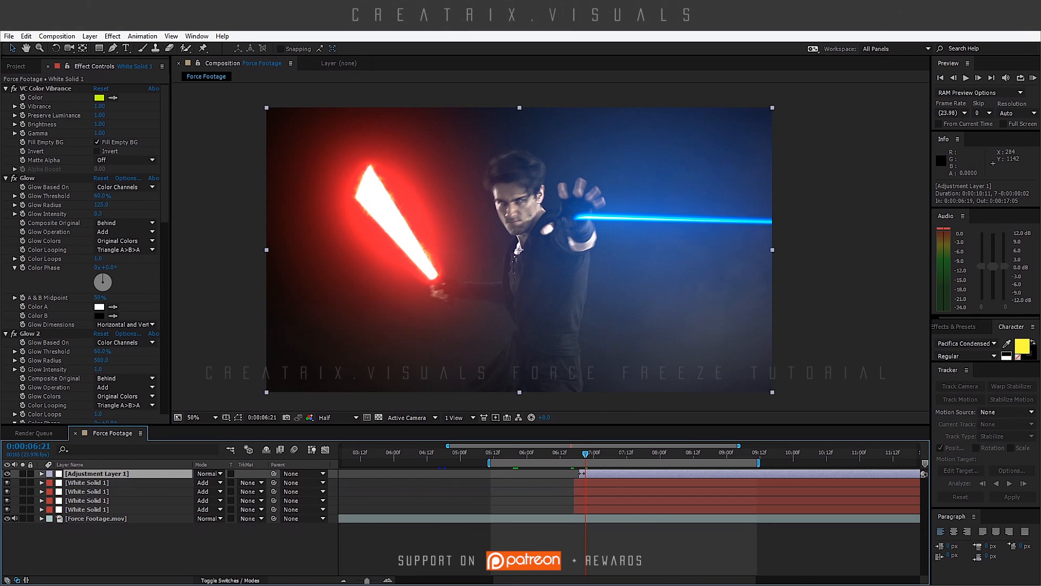
- Bring up the effect categories for the new Adjustment Layer 1
click(112, 36)
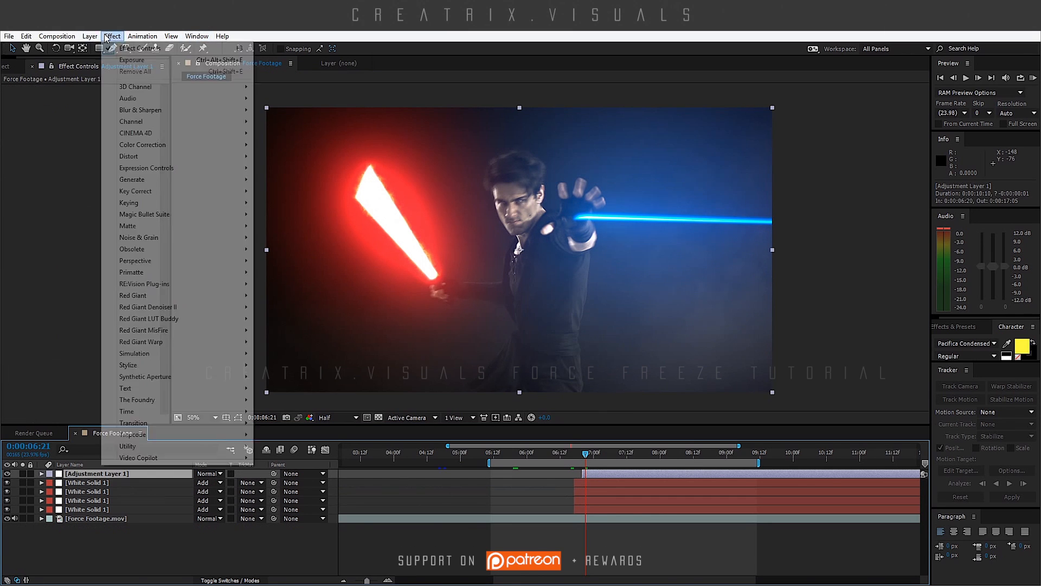
mouse_move(143, 110)
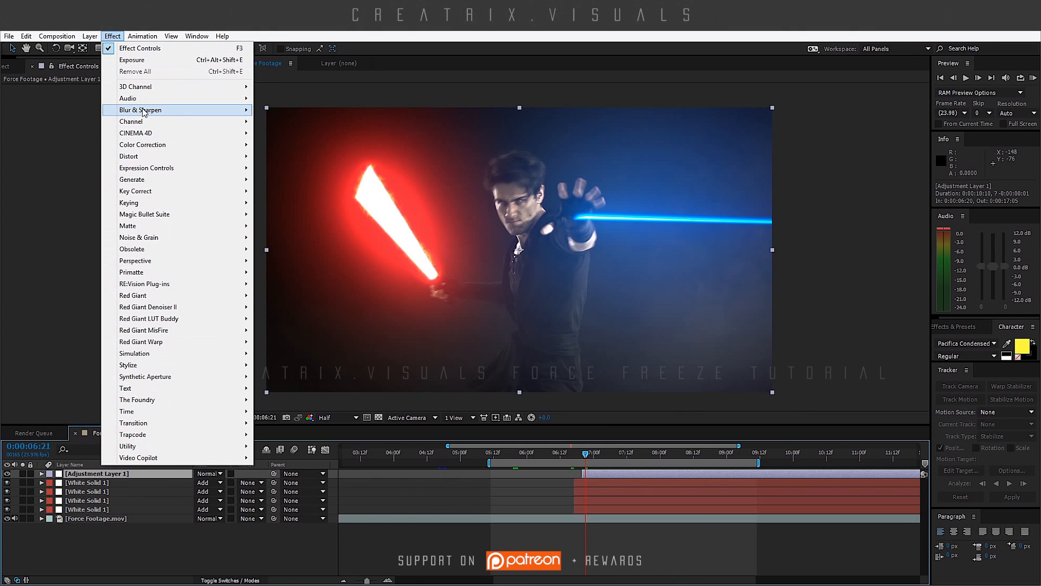
mouse_move(128, 156)
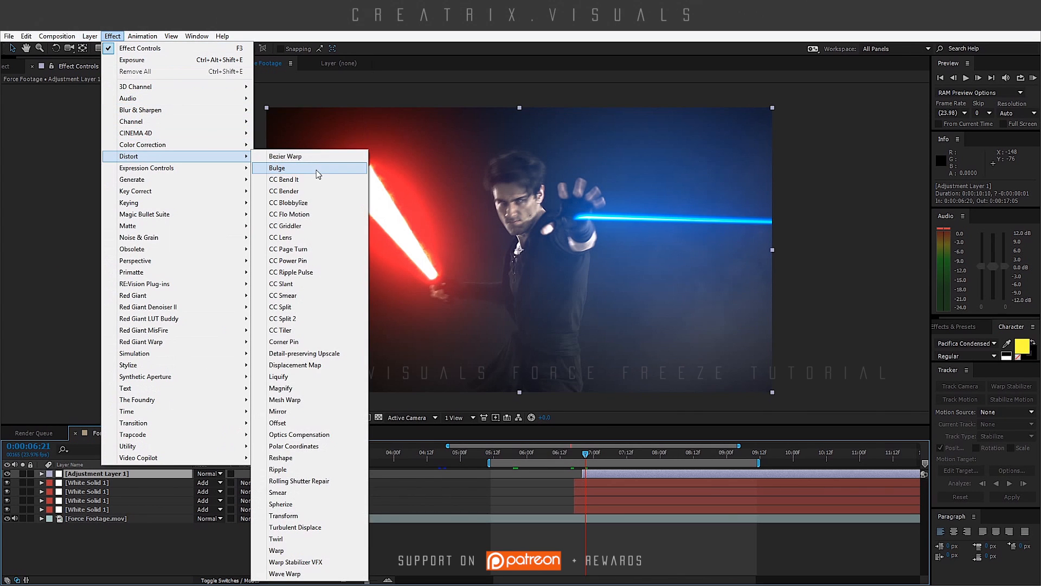
- Apply Bulge with High antialiasing and pinned edges, and centre it on the actor's palm
click(277, 168)
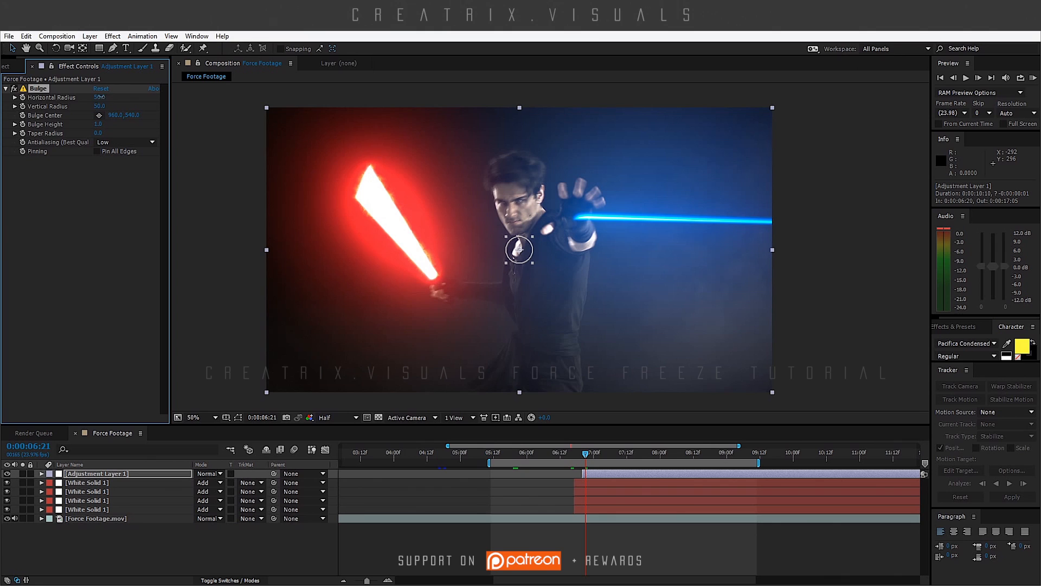
text(200)
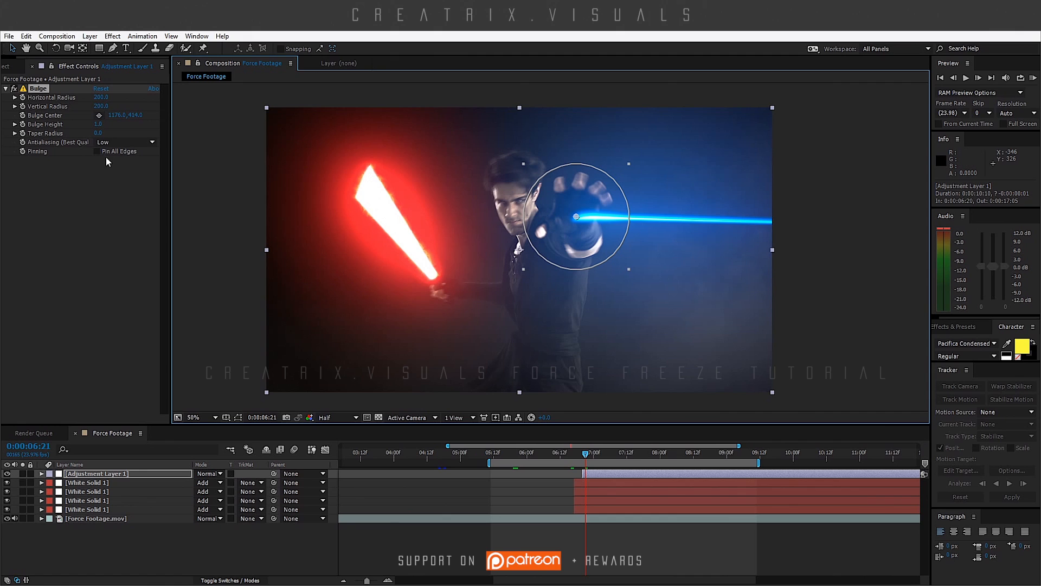
click(124, 142)
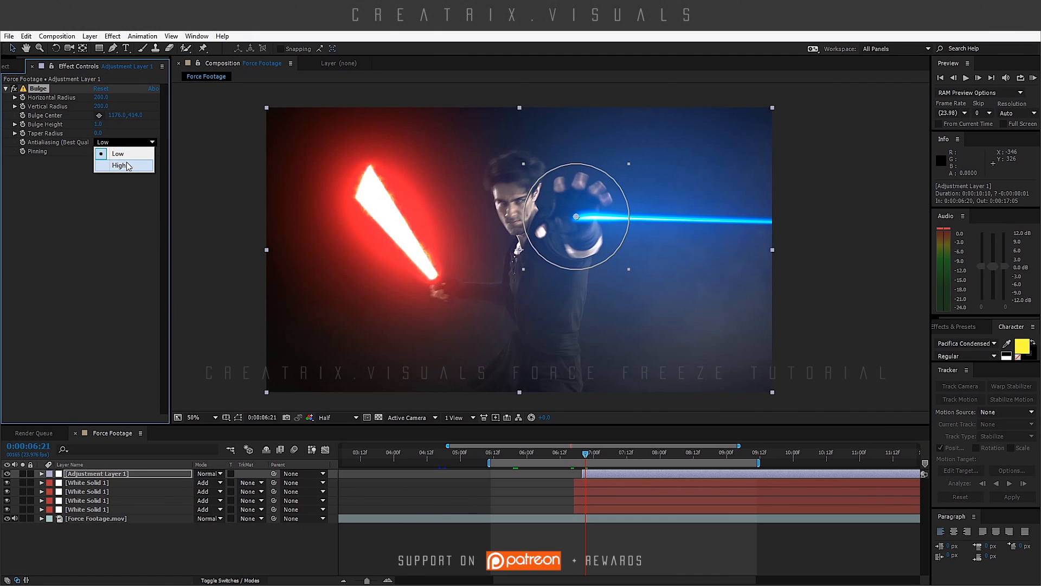
click(120, 165)
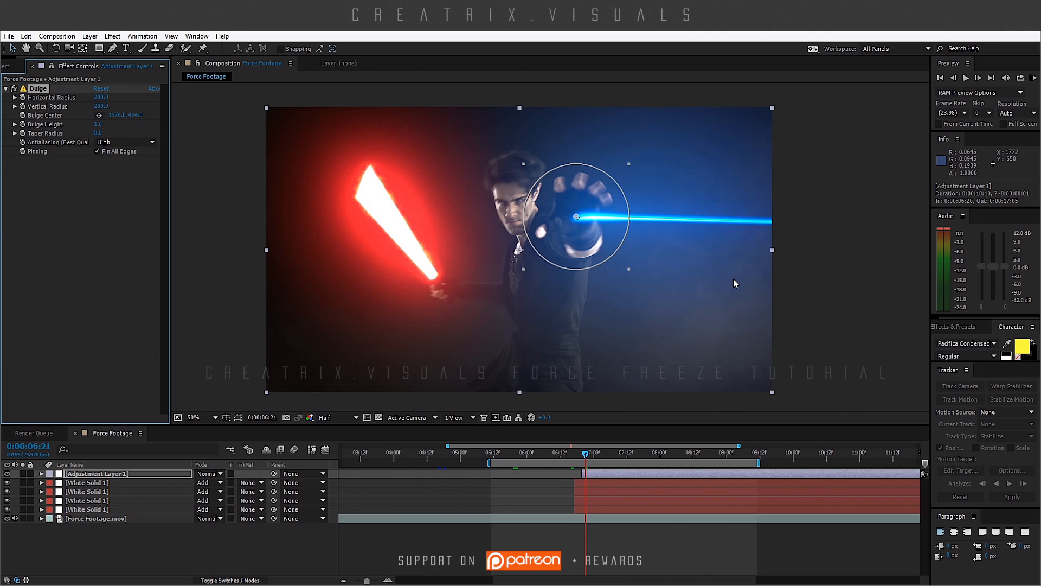
click(194, 417)
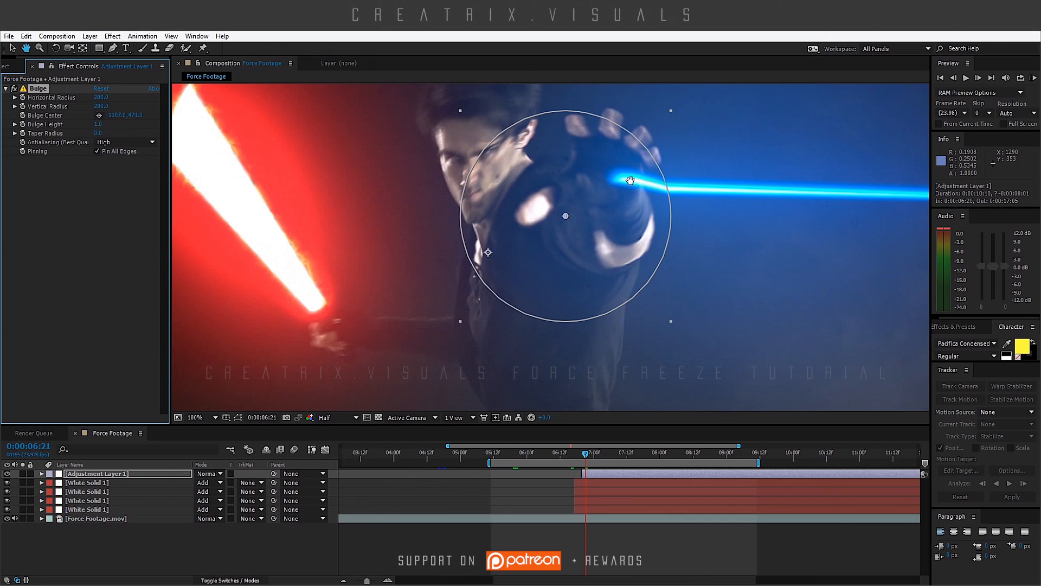
drag(565, 215, 599, 176)
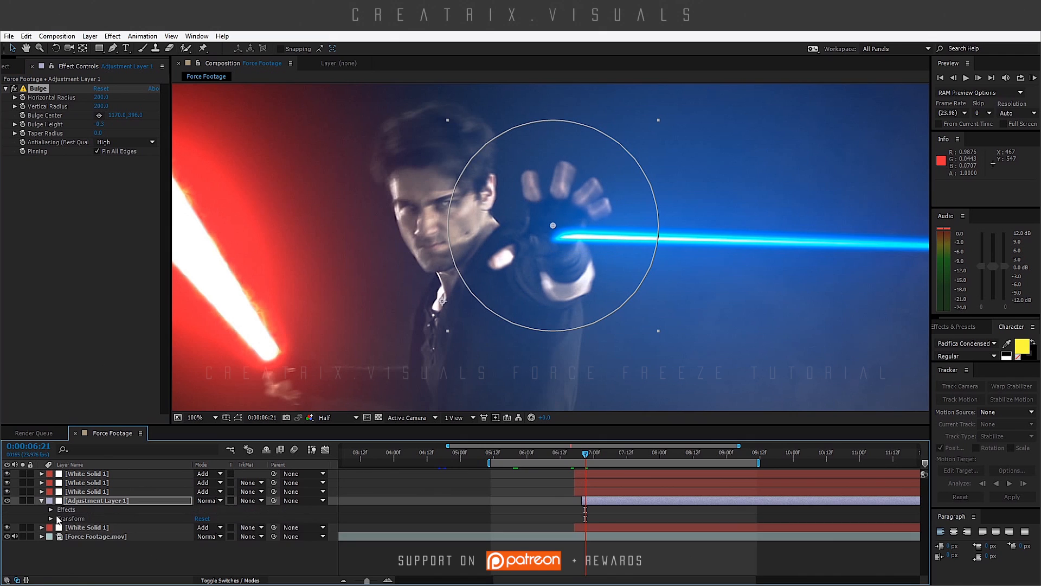
- Keyframe Bulge Height and copy the keyframes further along the timeline to make it pulse
click(48, 510)
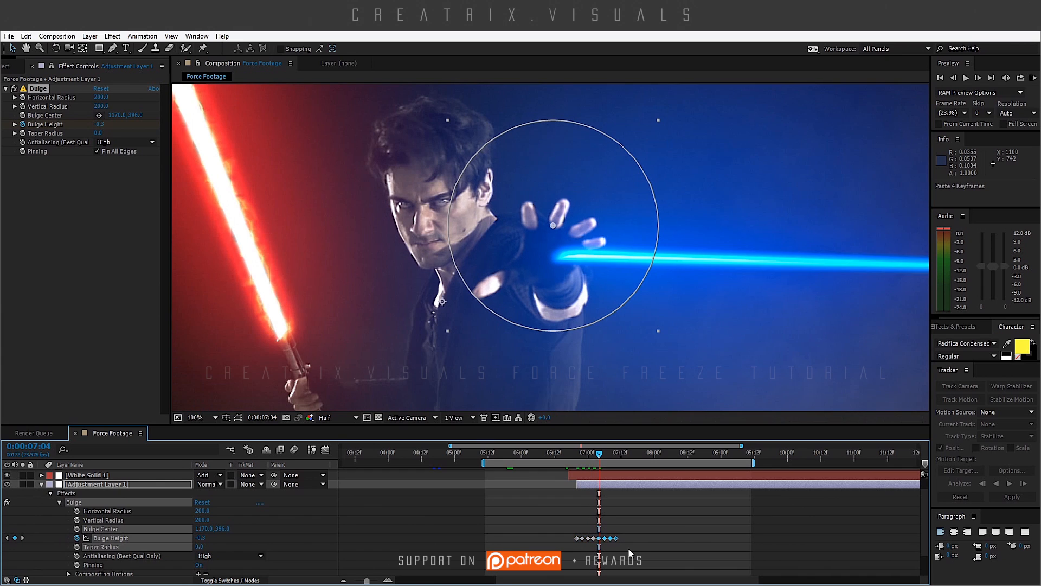
drag(552, 226, 545, 250)
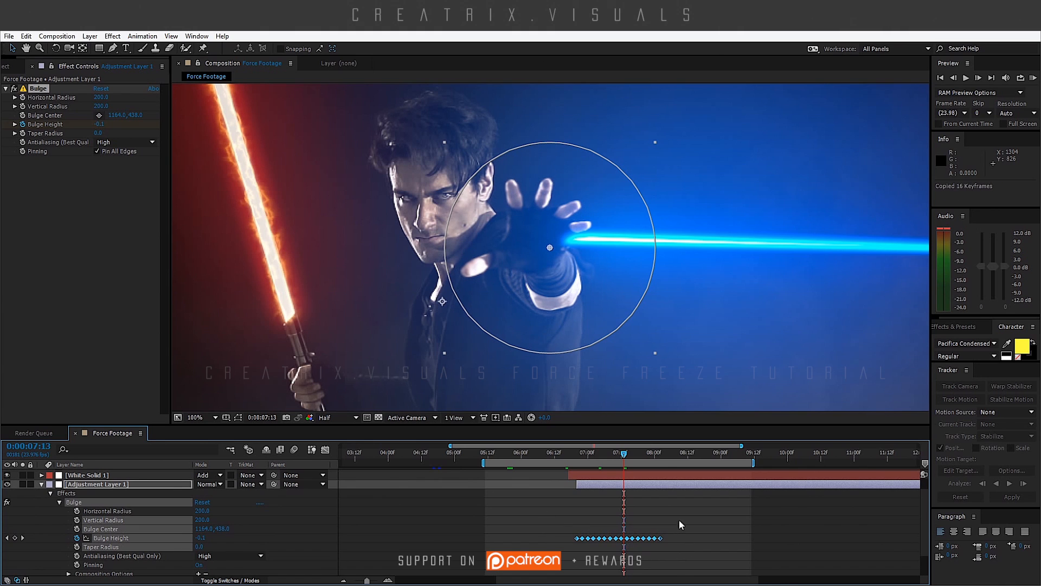
click(663, 452)
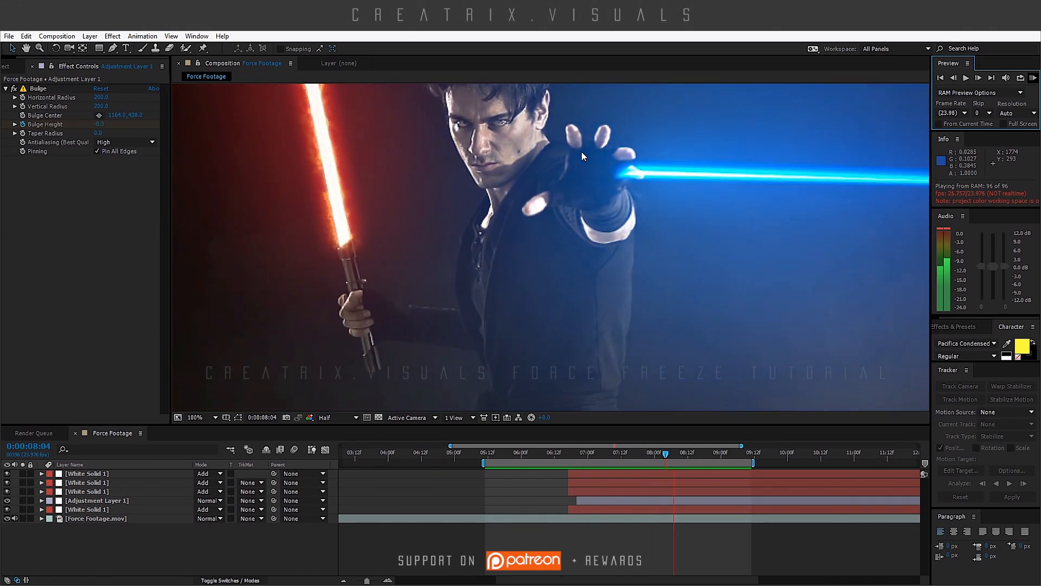
- Stop the preview and move to an earlier moment to paste more Bulge Height keyframes
click(195, 417)
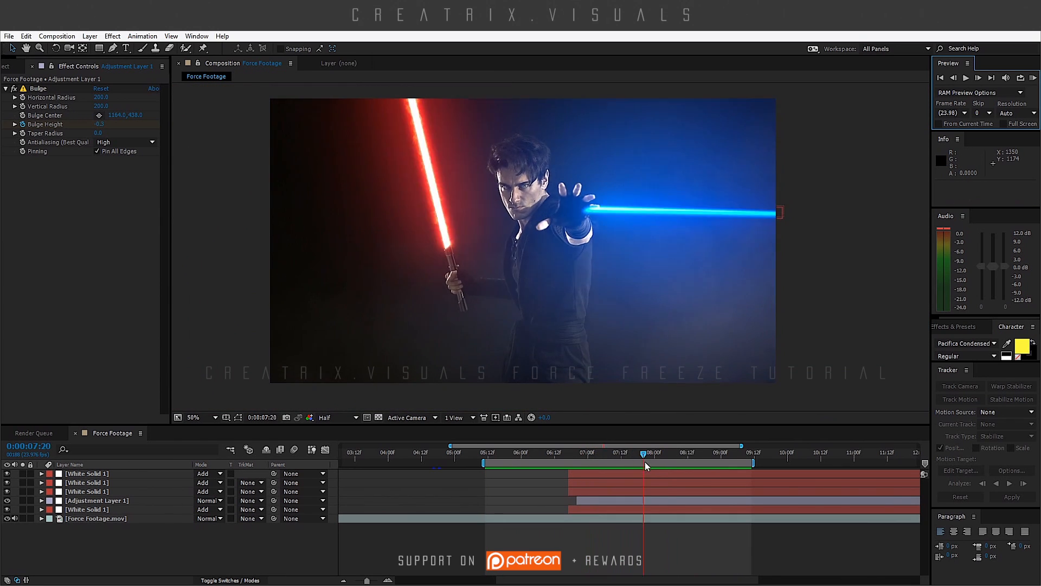
drag(644, 457, 614, 458)
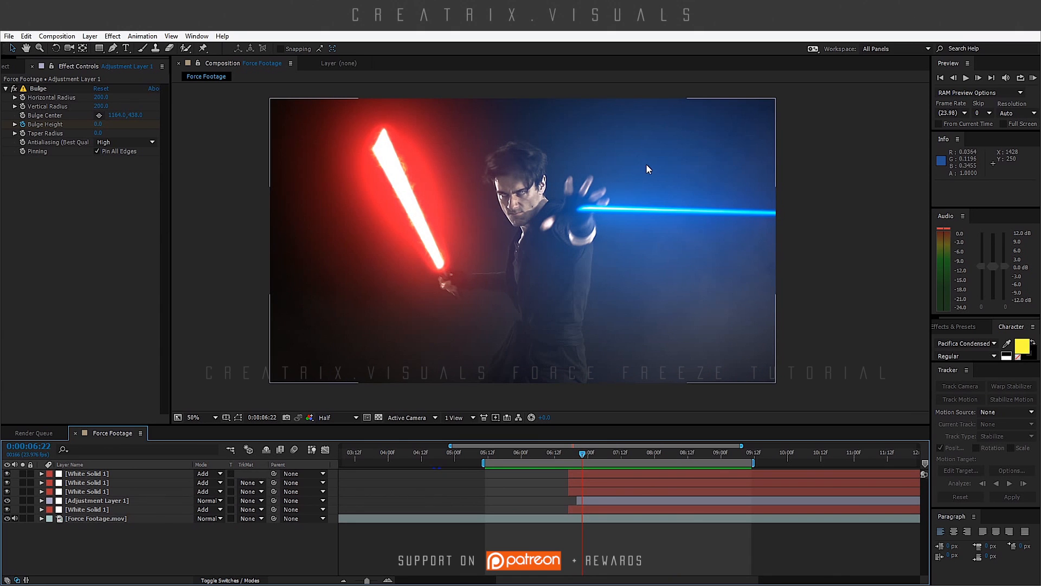
mouse_move(608, 199)
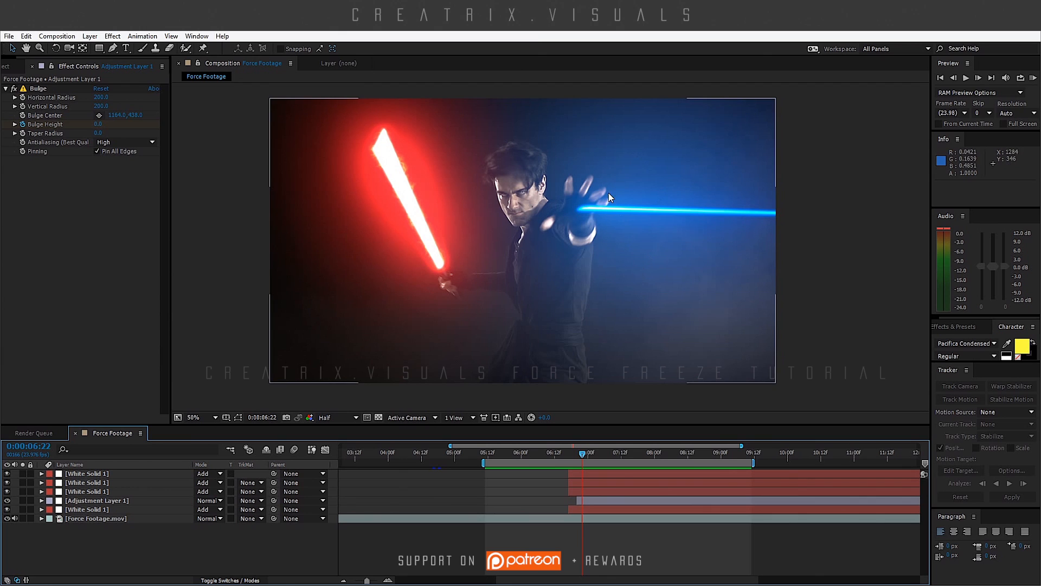
mouse_move(644, 212)
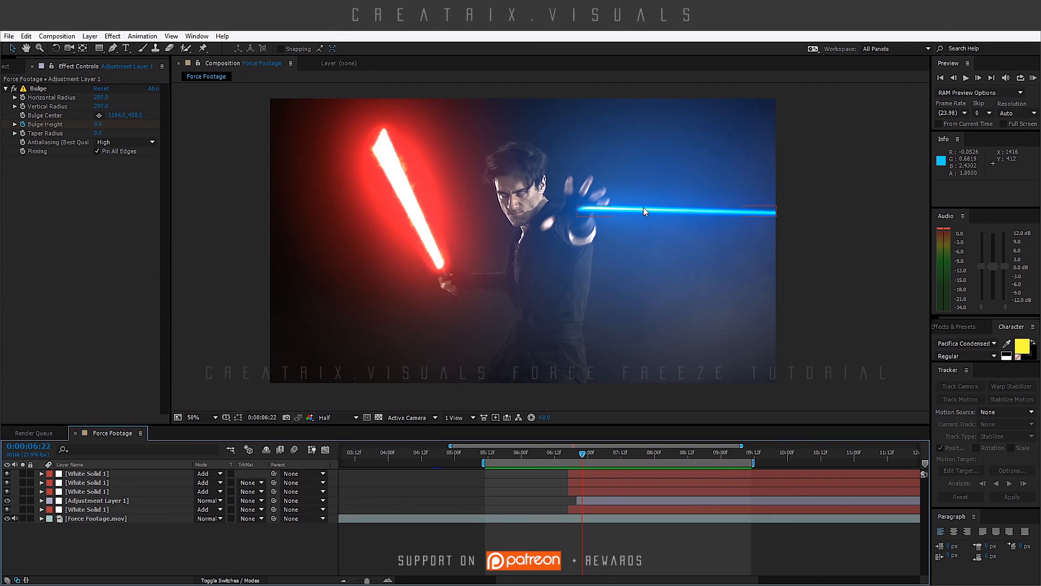
mouse_move(657, 210)
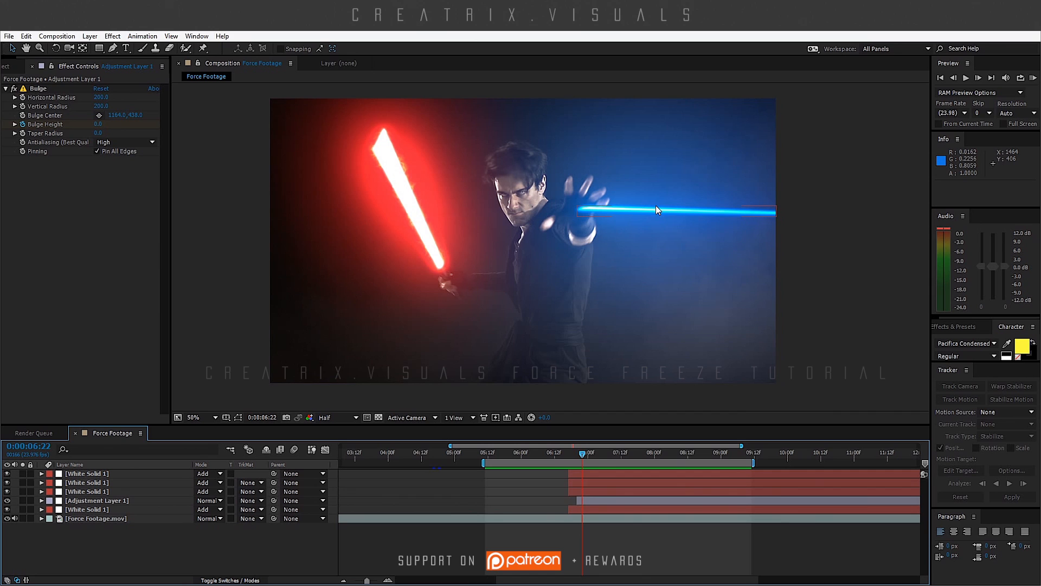
mouse_move(585, 478)
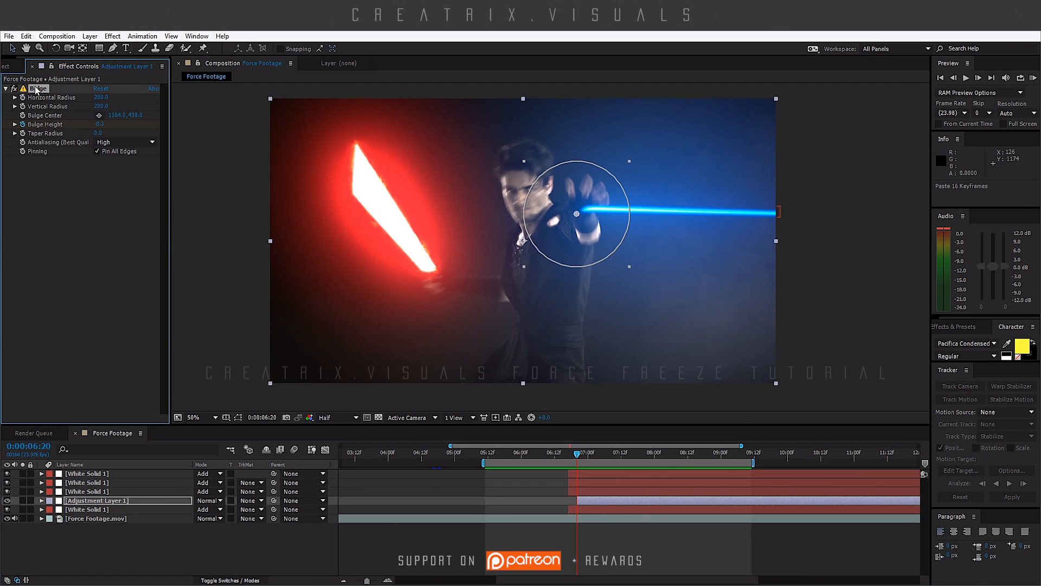
- Add Video Copilot Heat Distortion to a second adjustment layer and inspect a solid's glow settings
click(112, 35)
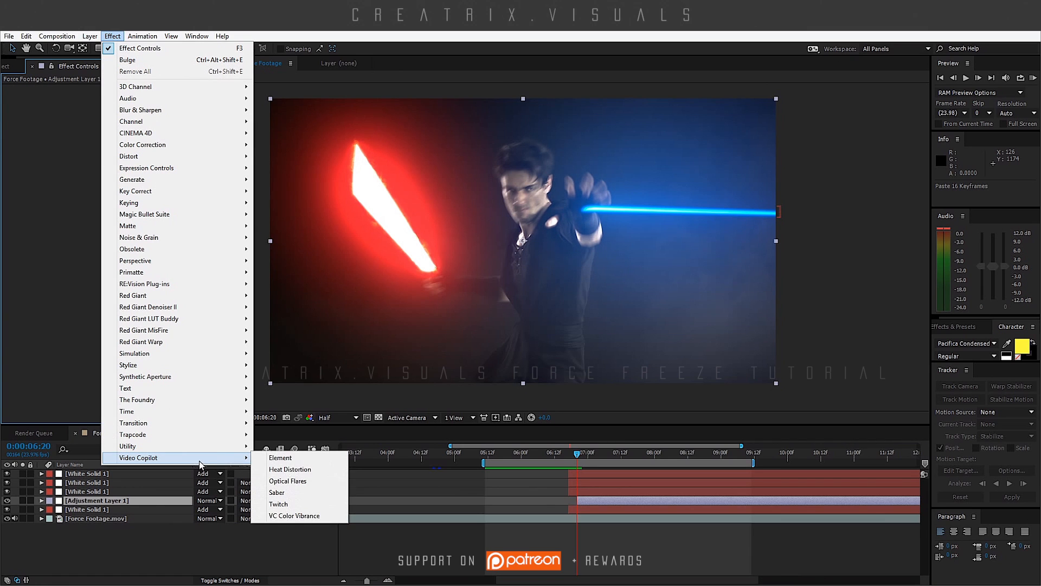
click(290, 468)
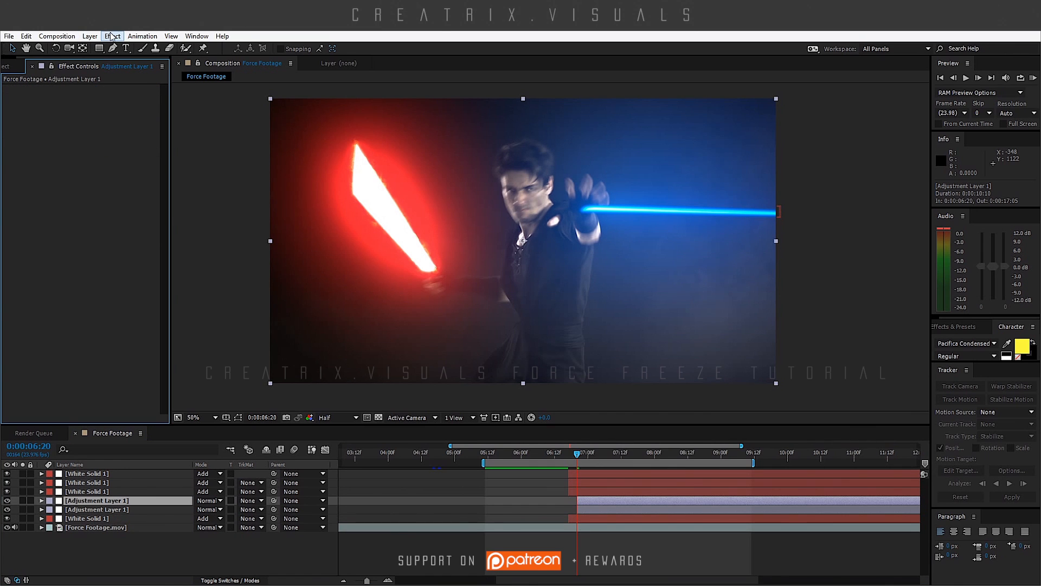
click(112, 36)
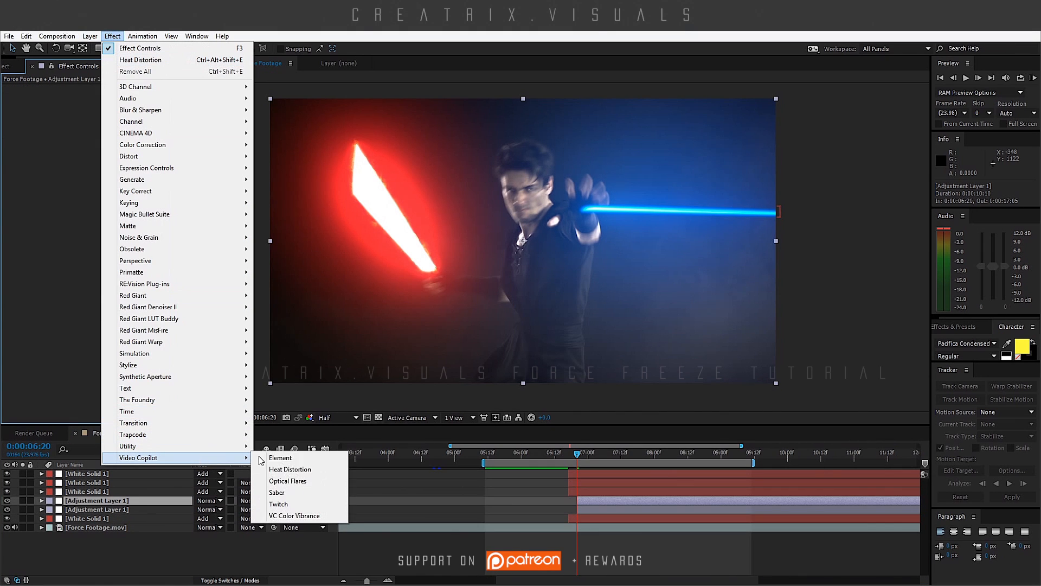
click(289, 469)
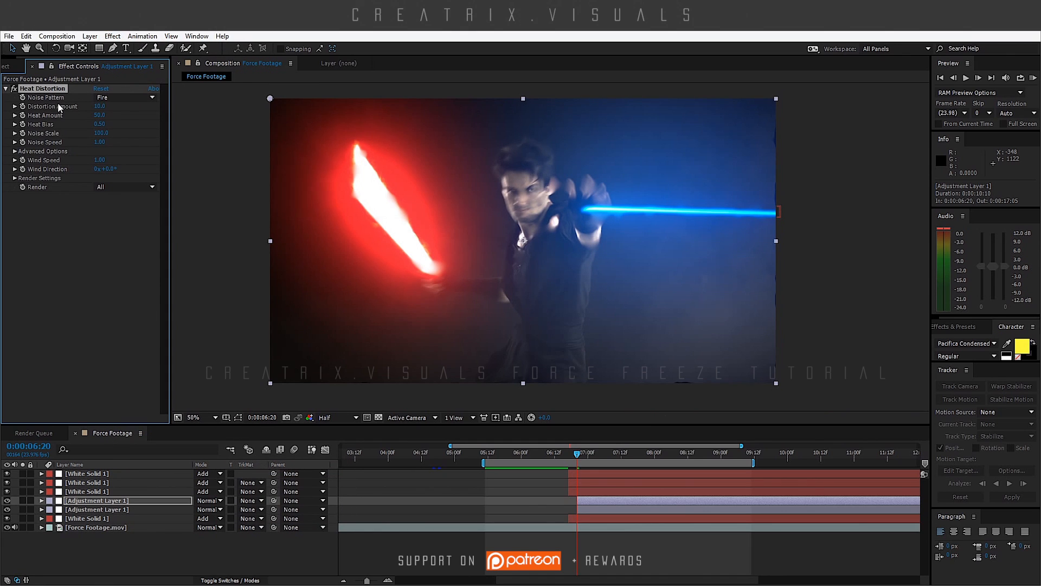
mouse_move(121, 122)
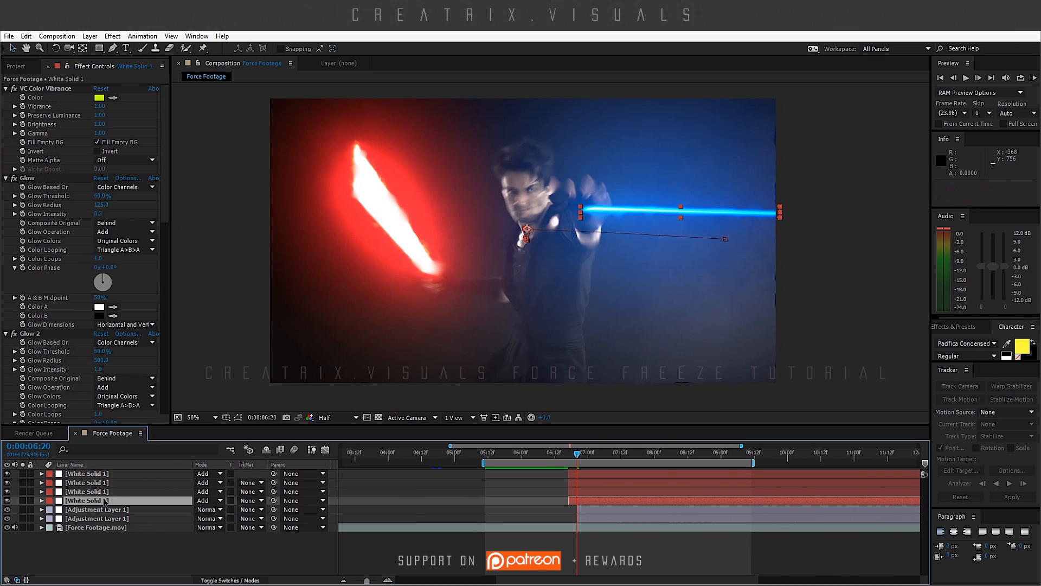
click(96, 510)
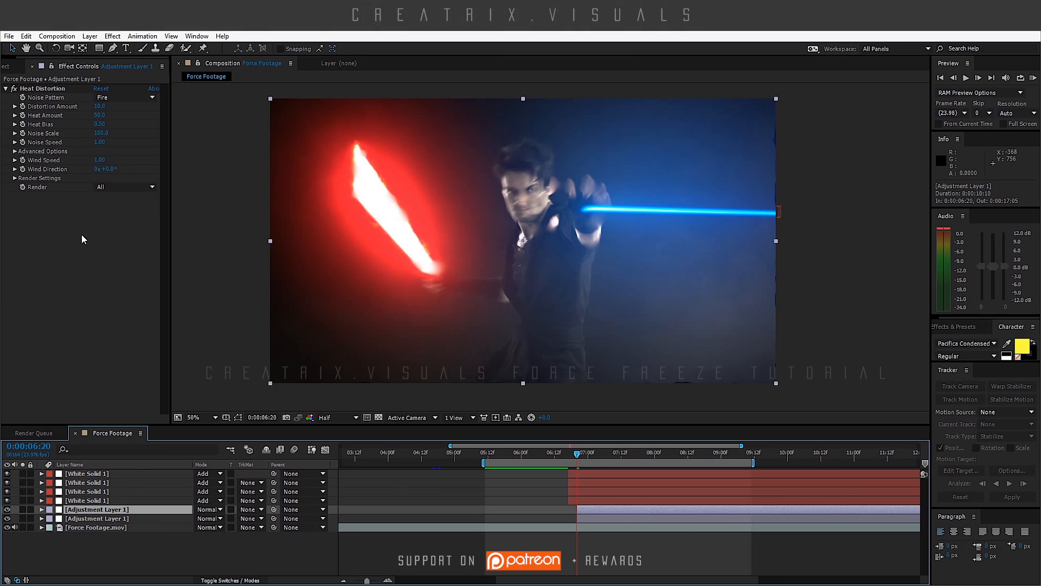
mouse_move(92, 263)
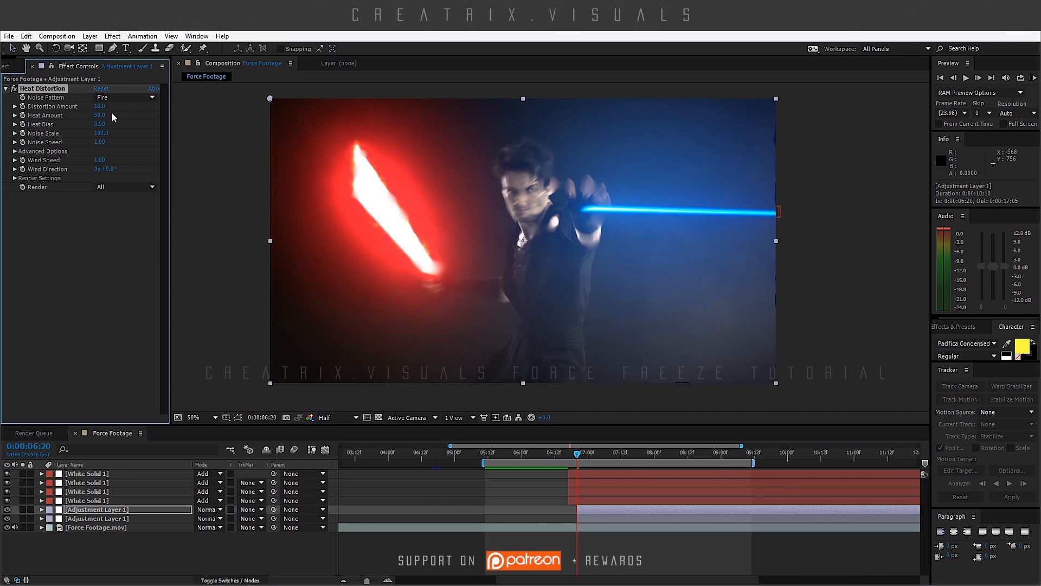
- Lower the distortion strength, set Wind Speed 3 and Wind Direction -90°
click(125, 98)
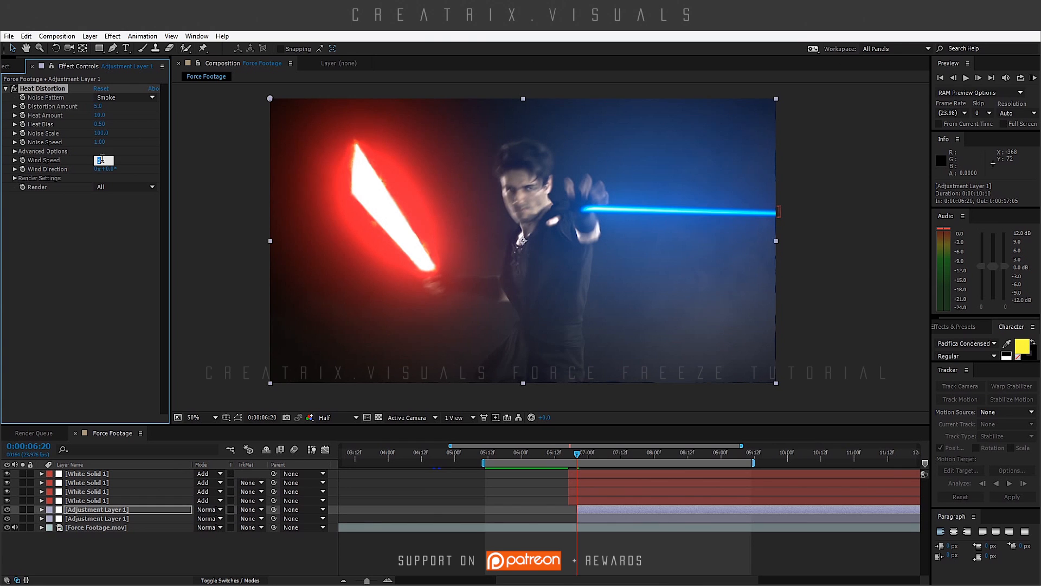
text(3.00)
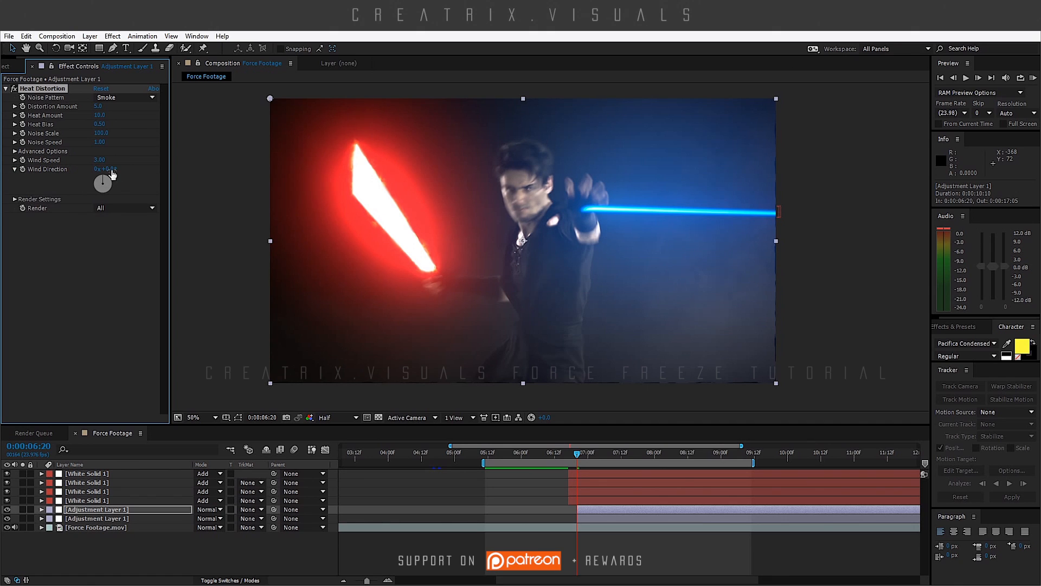
click(107, 169)
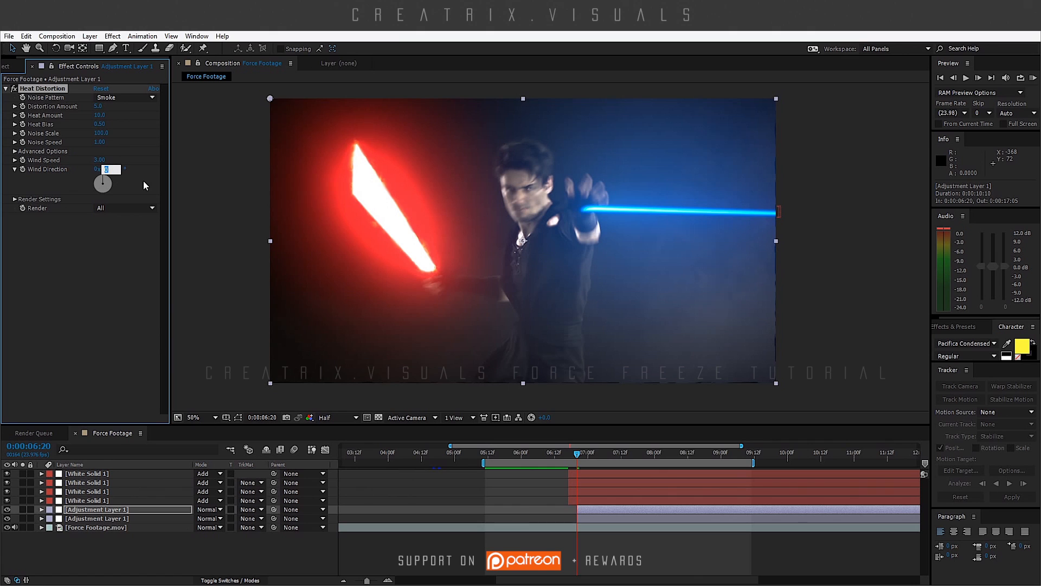
drag(102, 184, 102, 193)
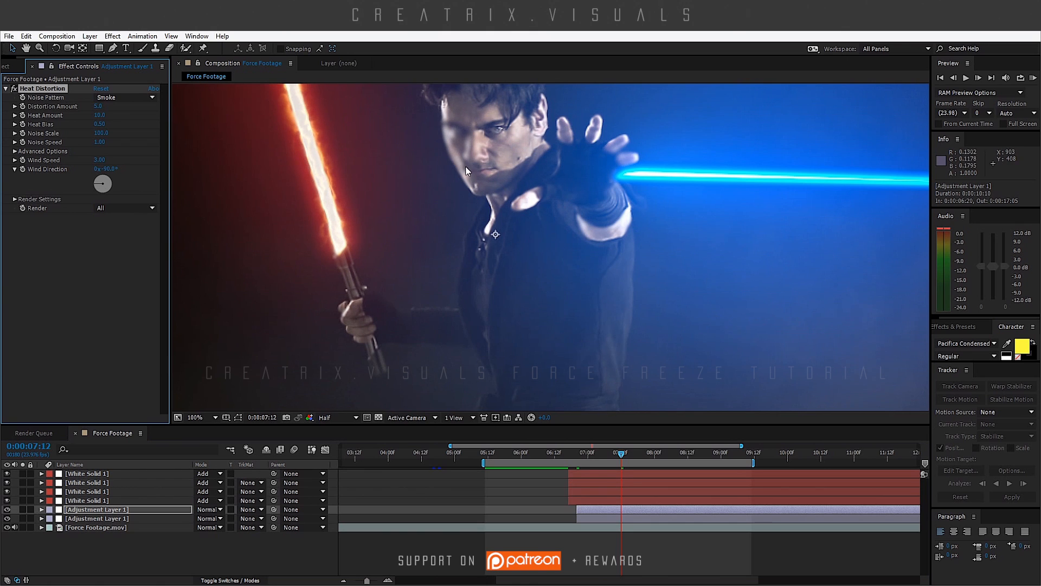
mouse_move(638, 231)
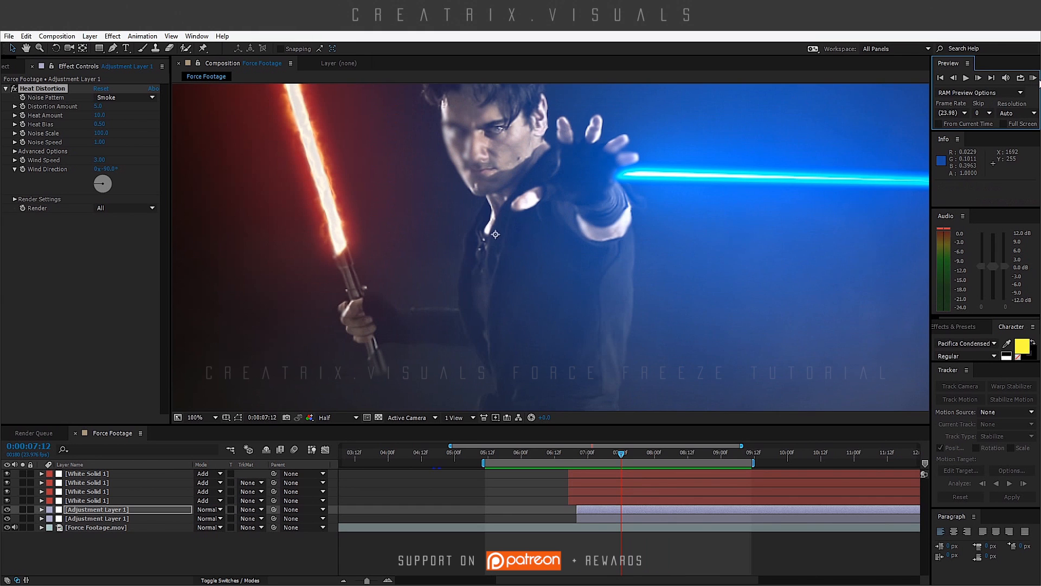
- RAM Preview the shot with bolt, bulge and heat shimmer
click(1035, 77)
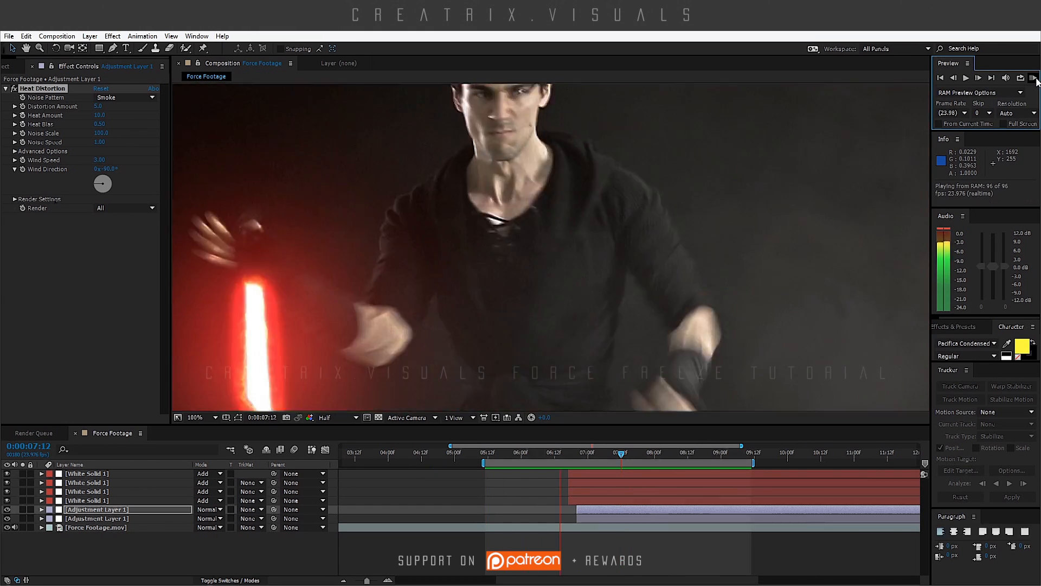